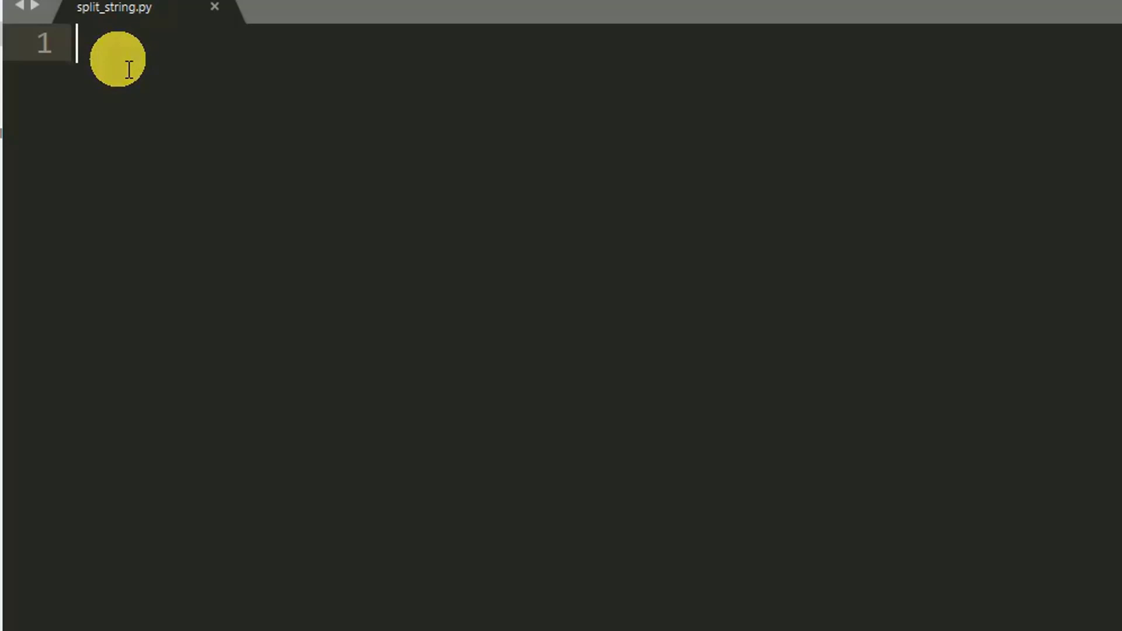
Step: Write line 1 as print("This Program Split String Based On Whitespace : ")
type("p")
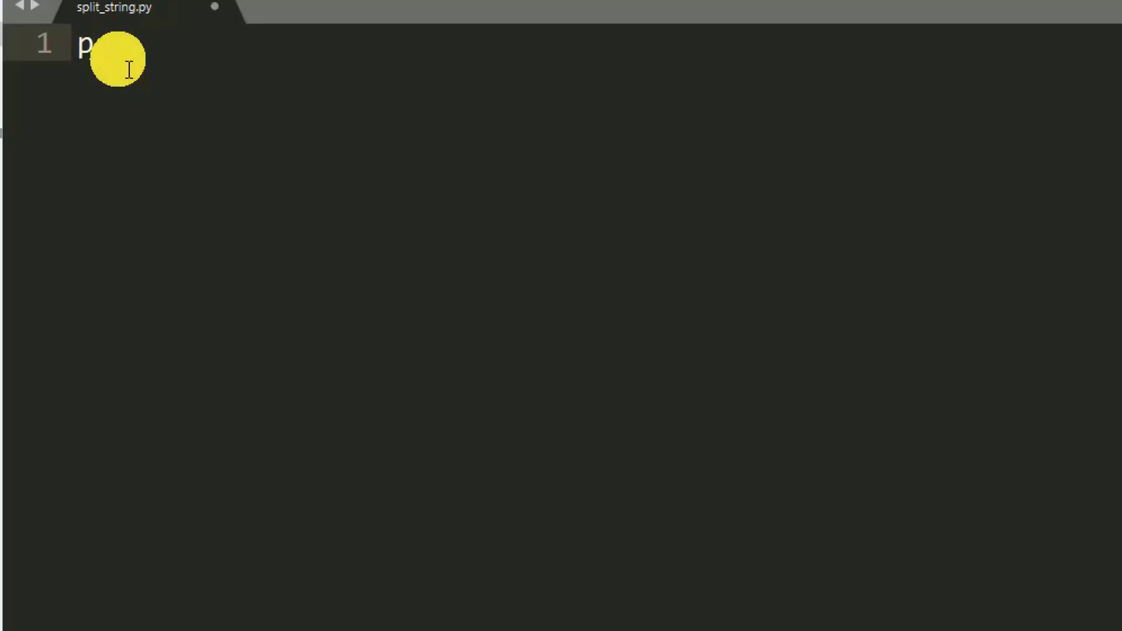
type("rint")
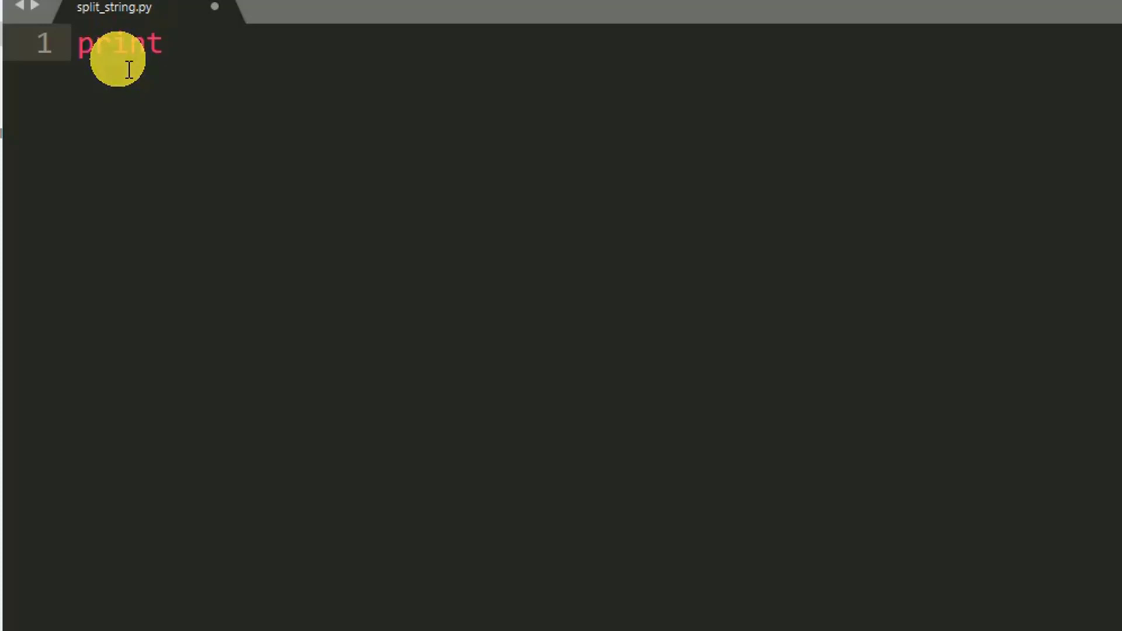
type("()")
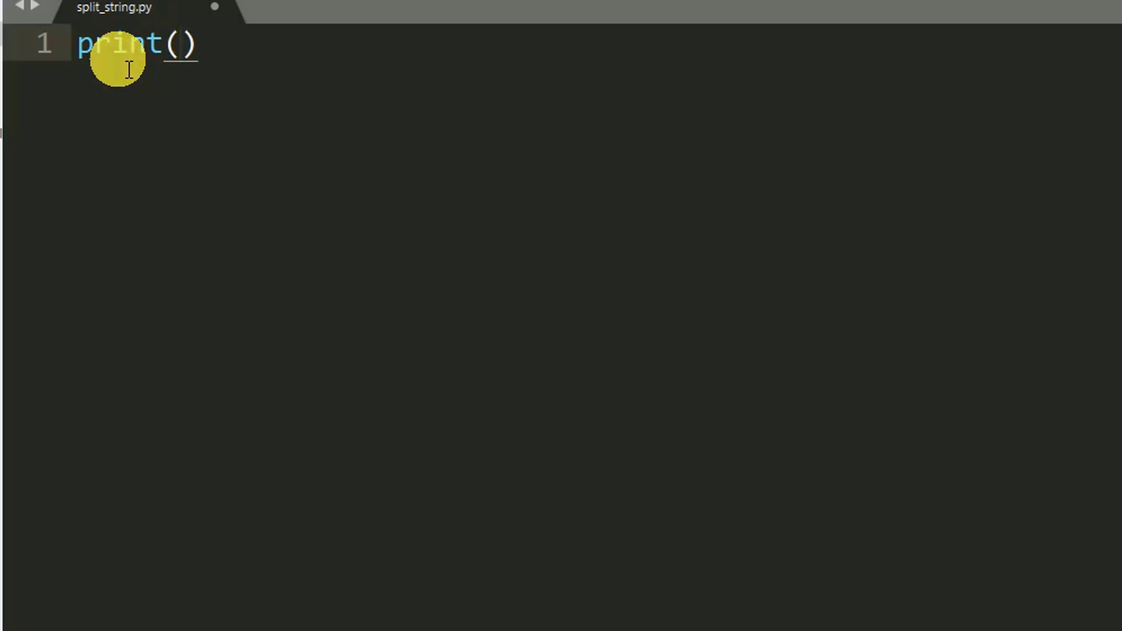
type("\"Th\"")
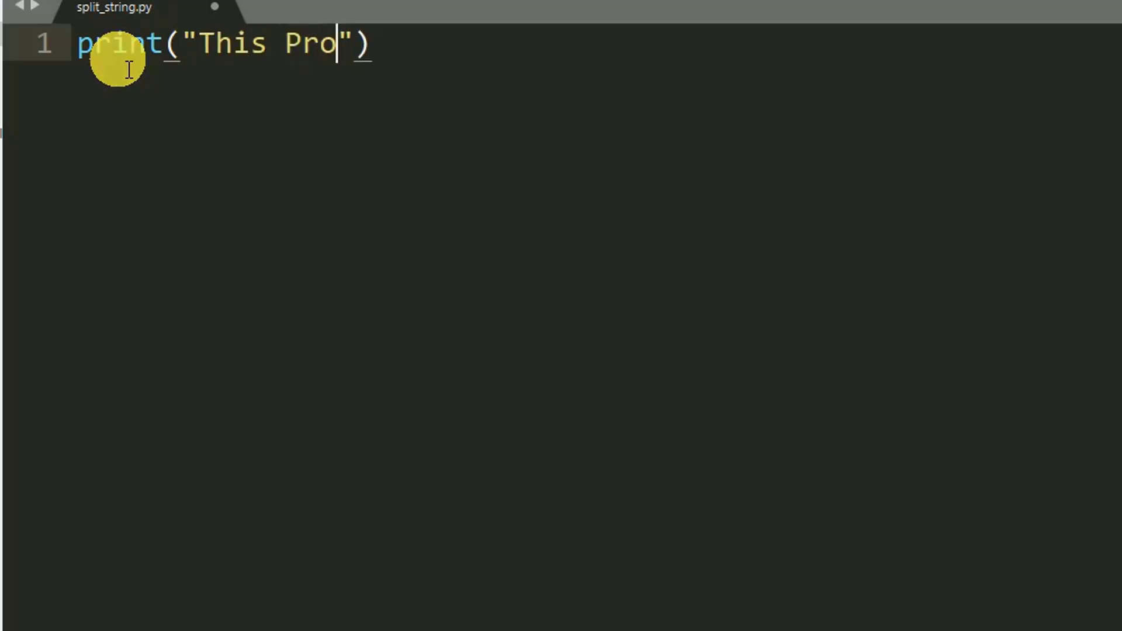
type("gram S")
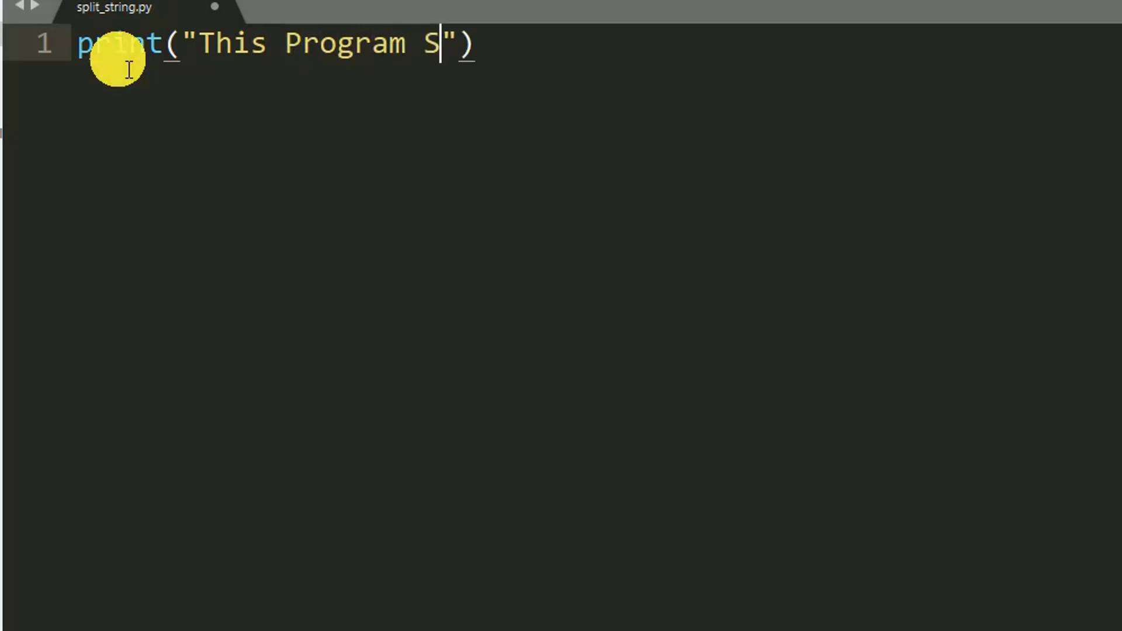
type("plit S")
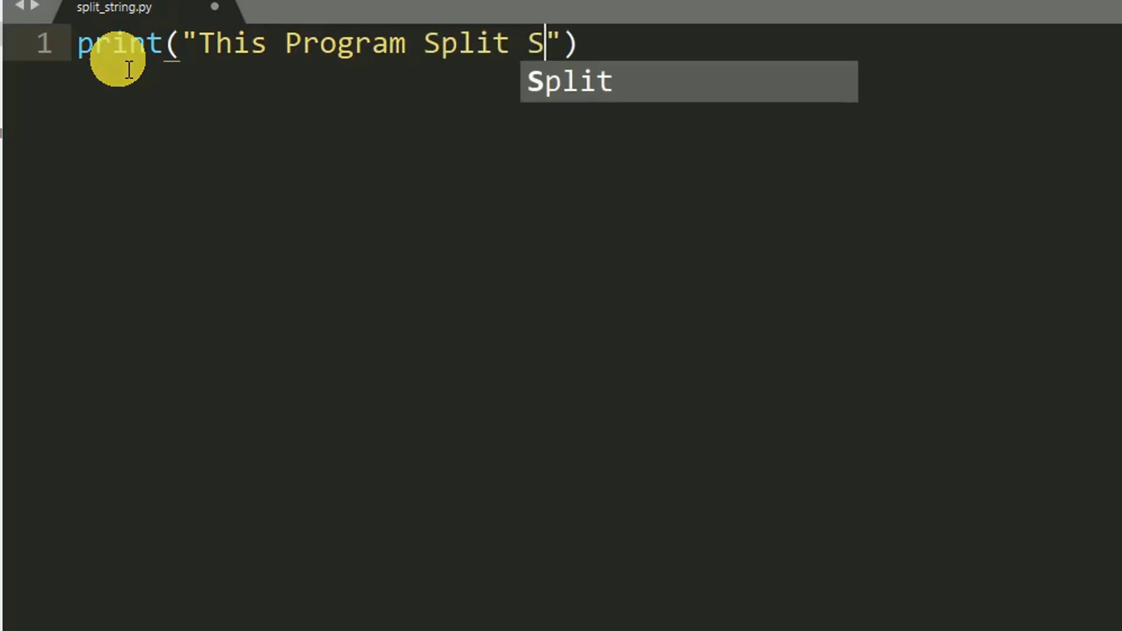
type("tring")
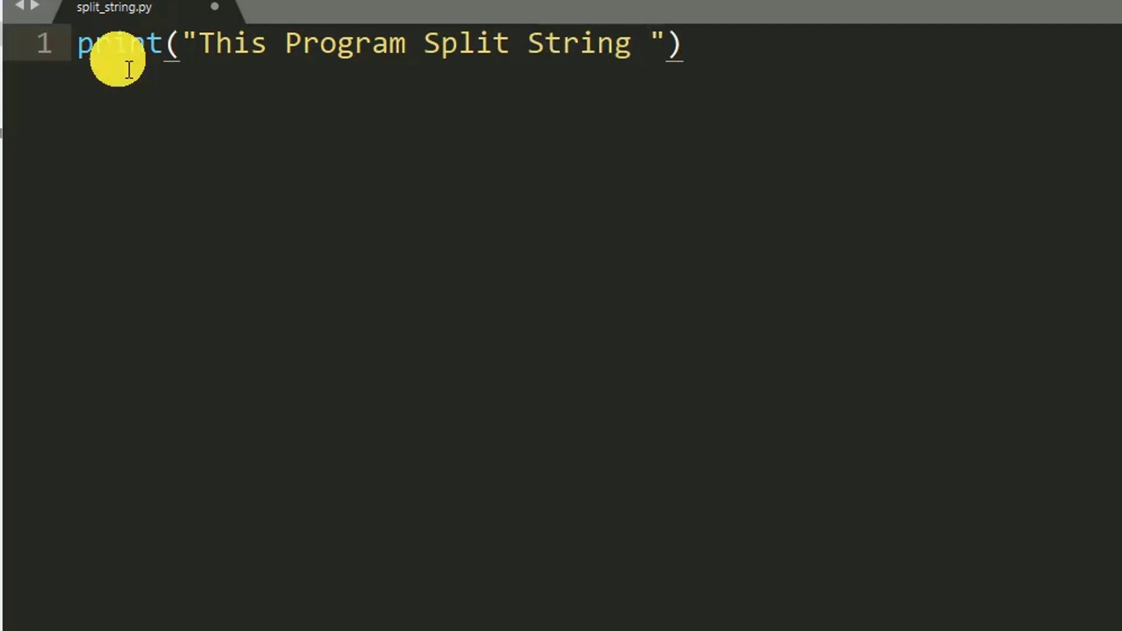
type("Based")
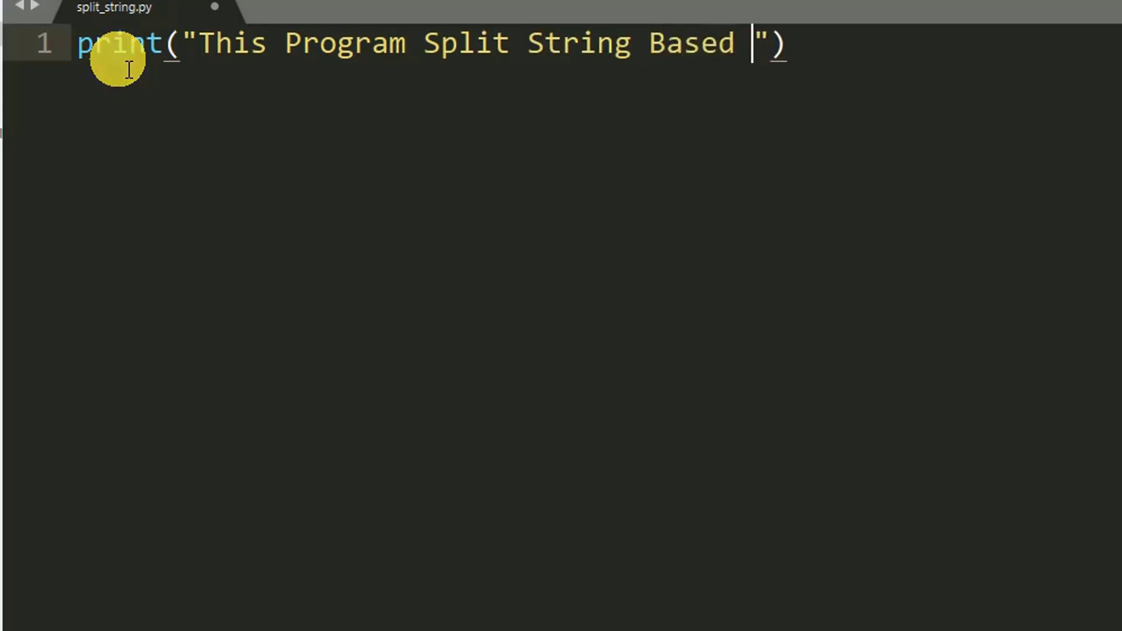
type("On")
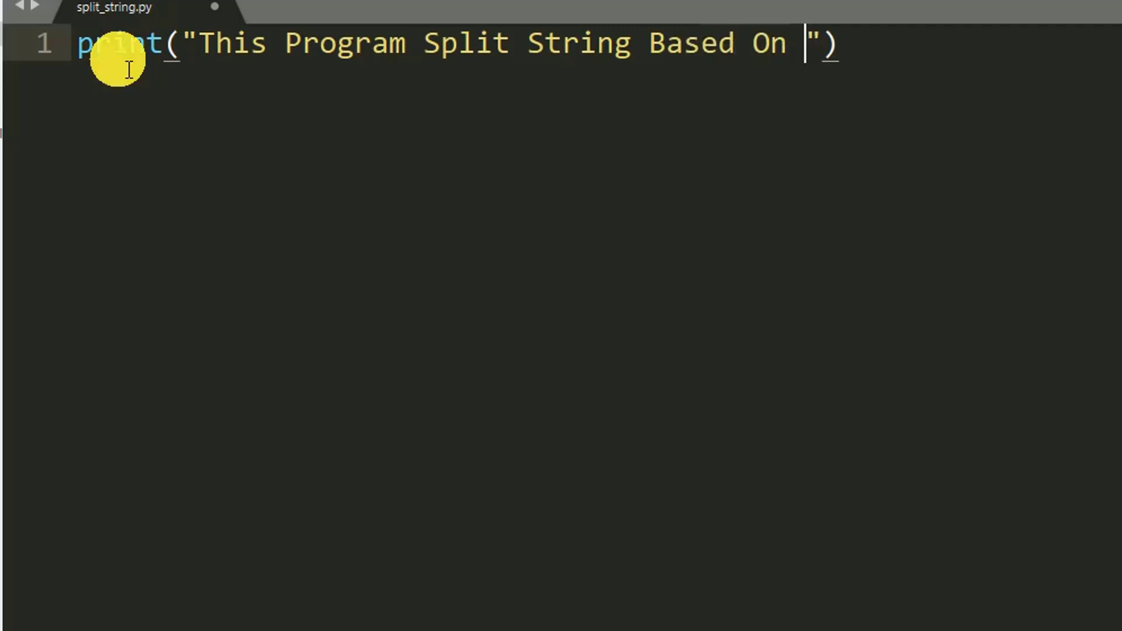
type("W")
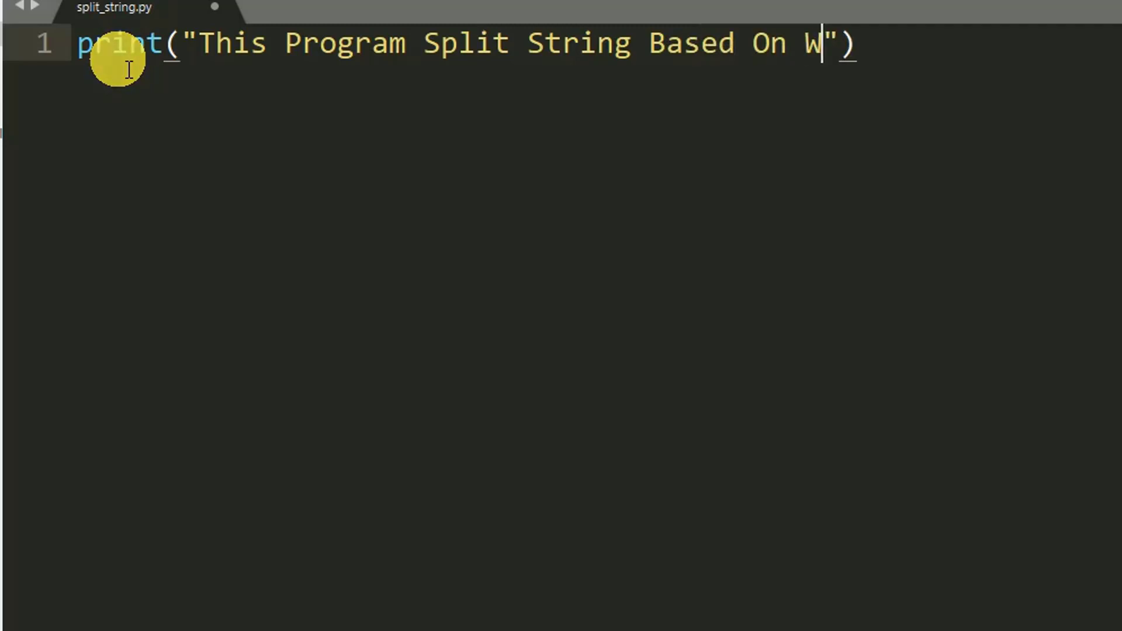
type("hites")
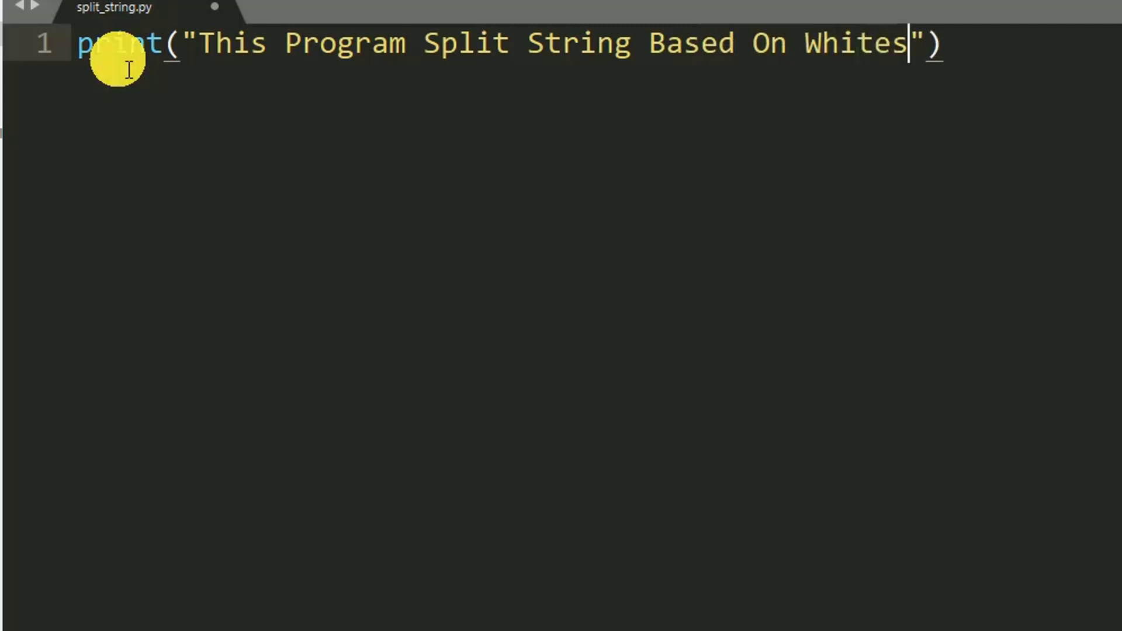
type("pace")
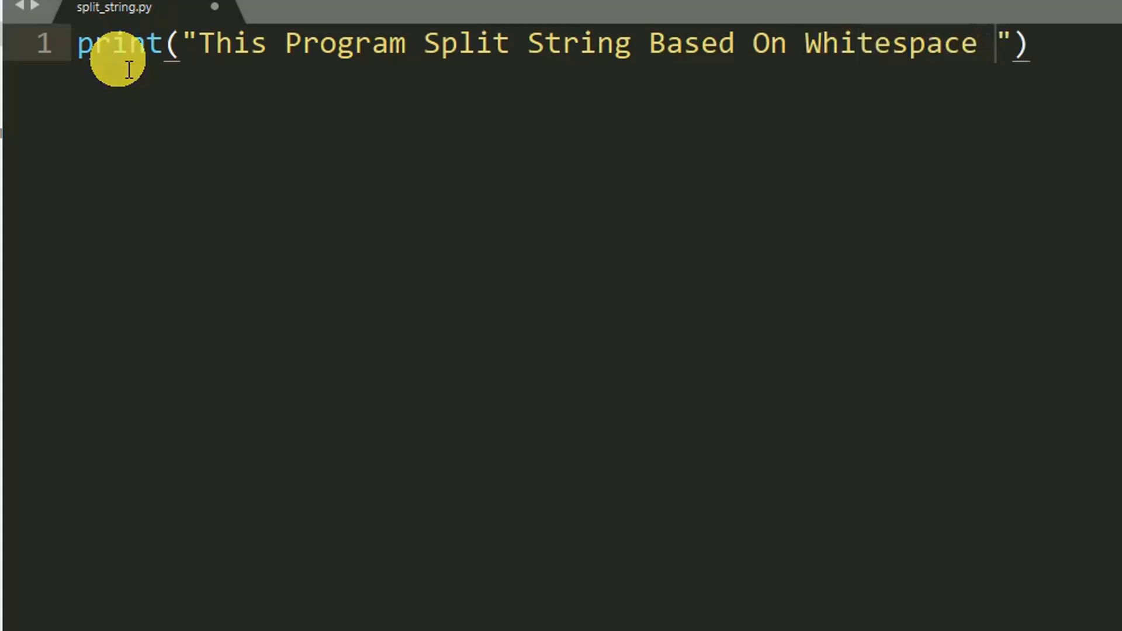
type(":")
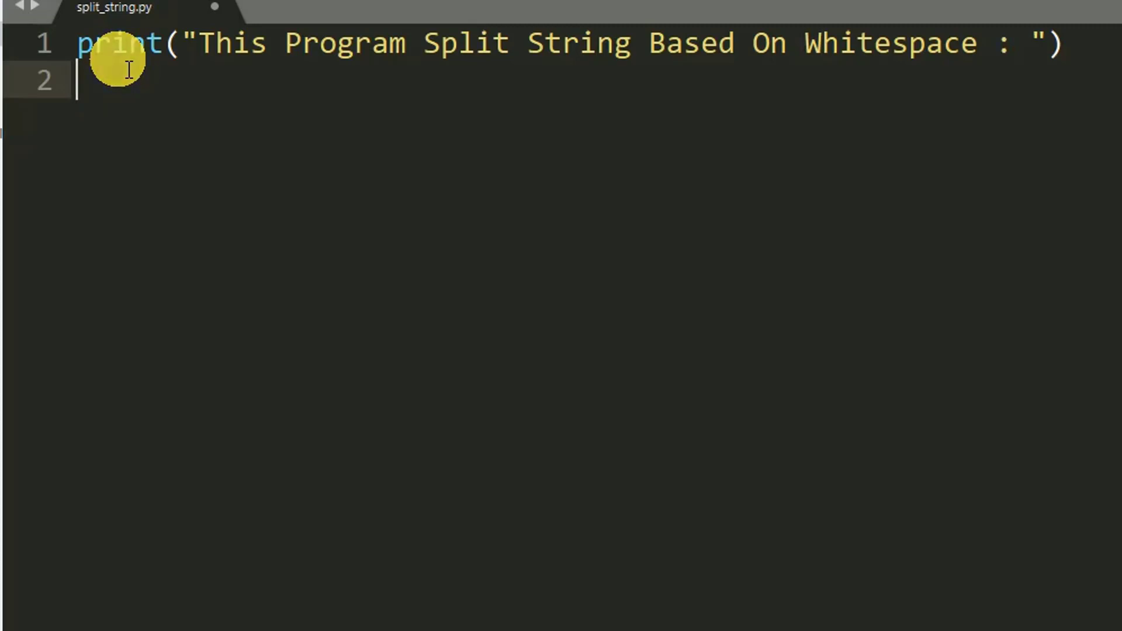
Step: Begin the assignment my_string = input("") with an empty prompt string
type("my")
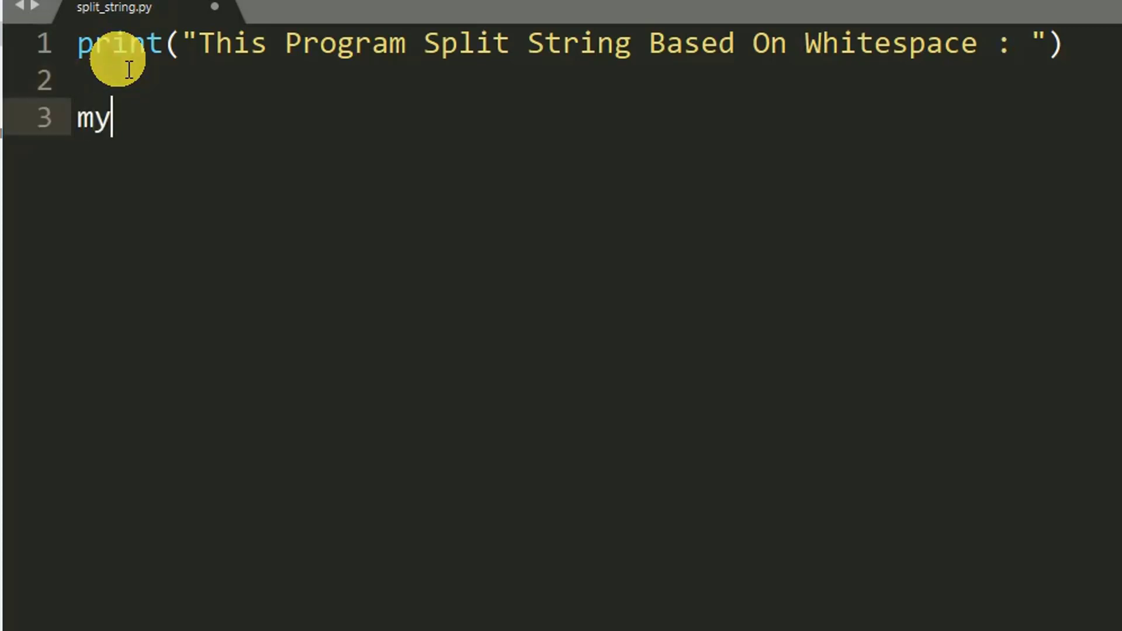
type("_s")
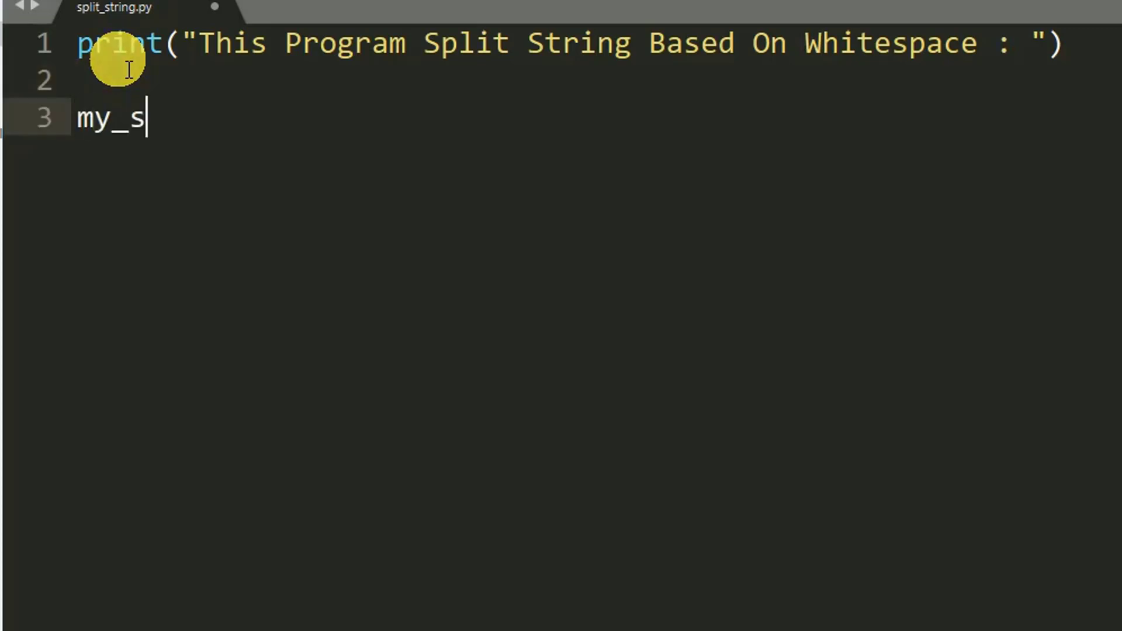
type("tring = in[")
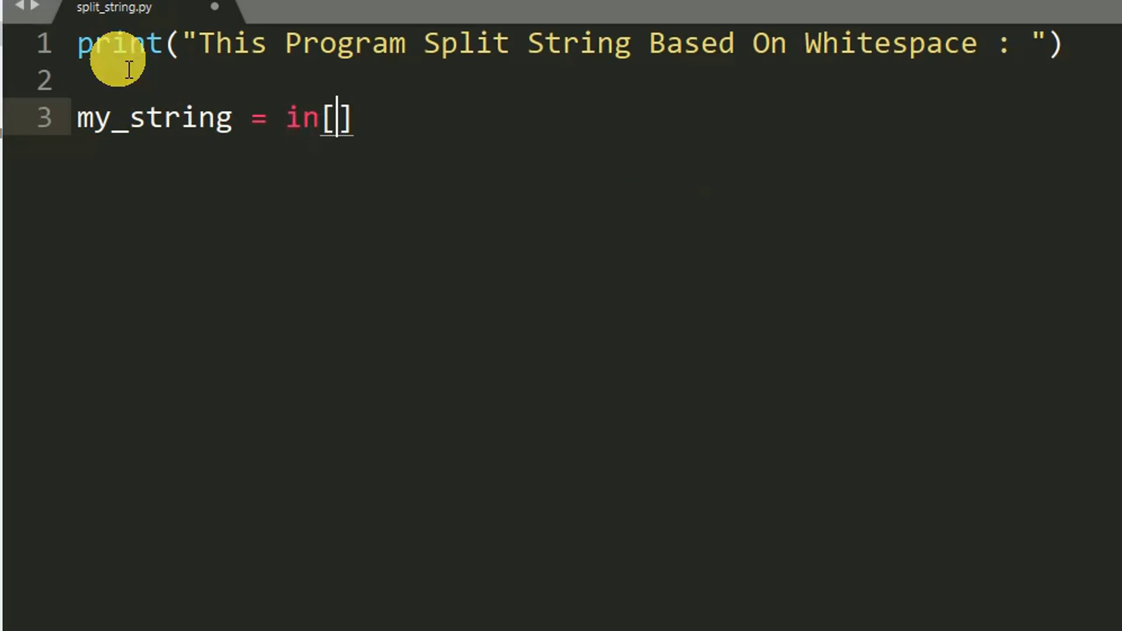
type("p")
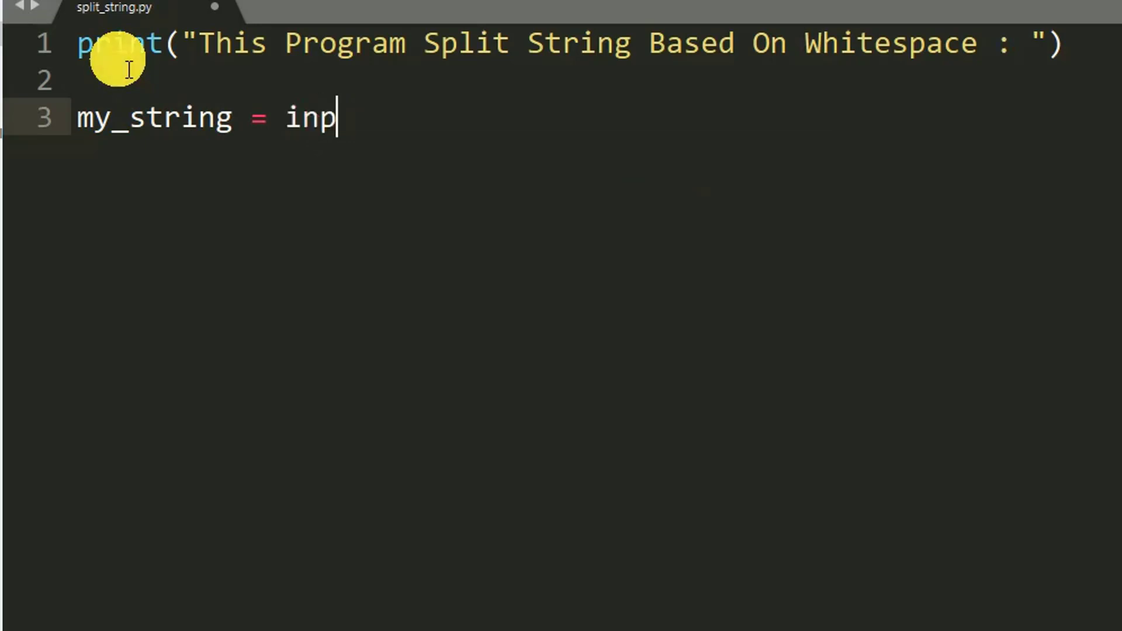
type("ut")
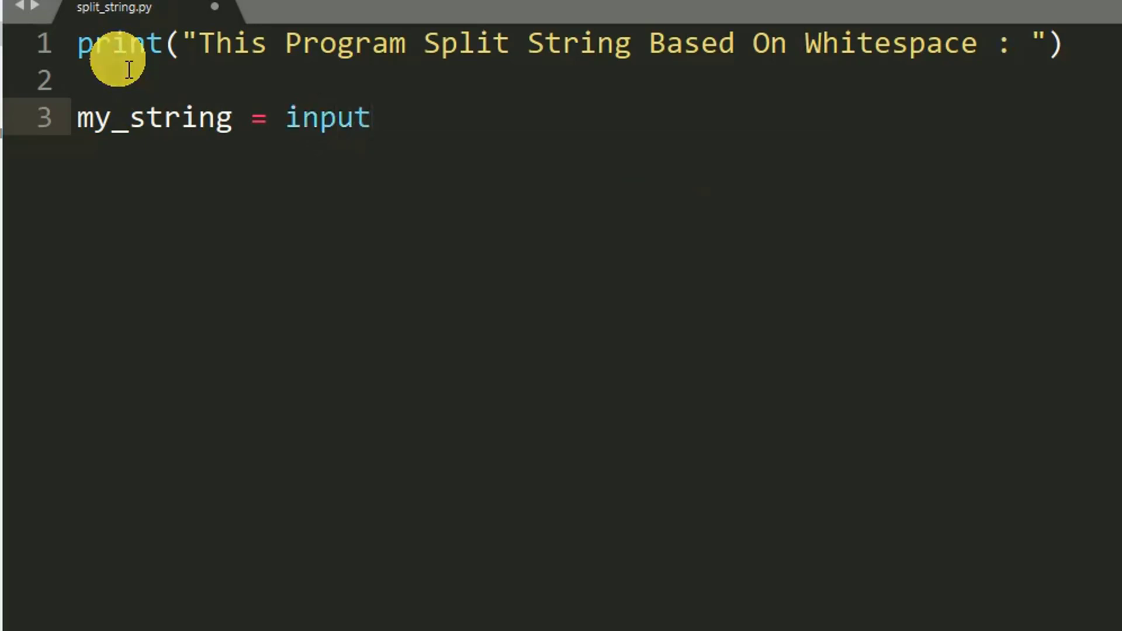
type("()")
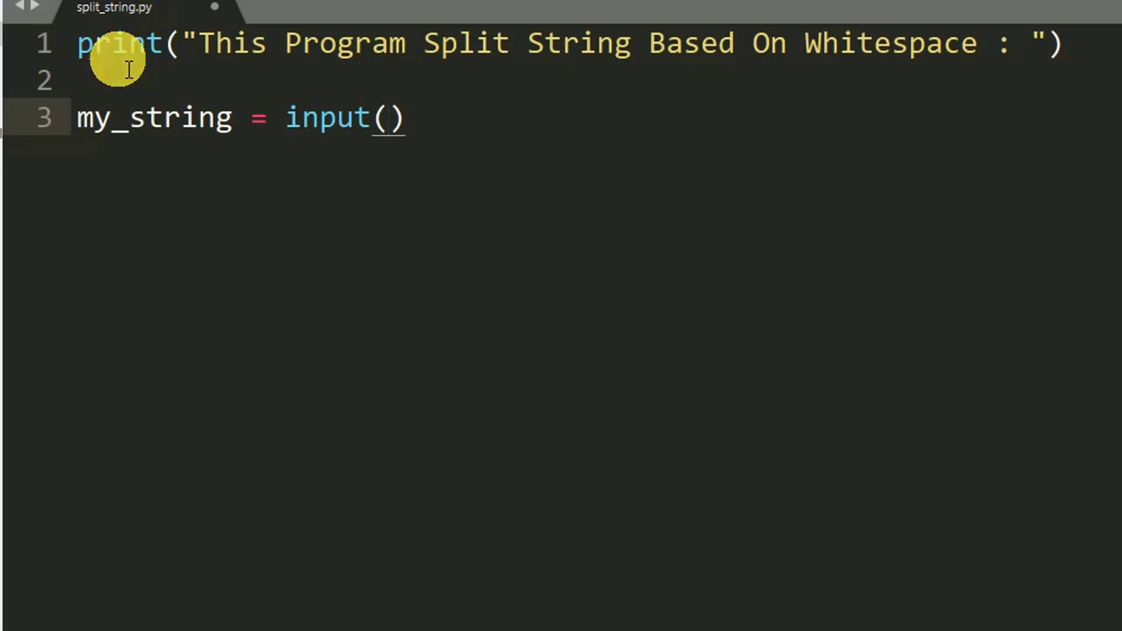
type("\"\"")
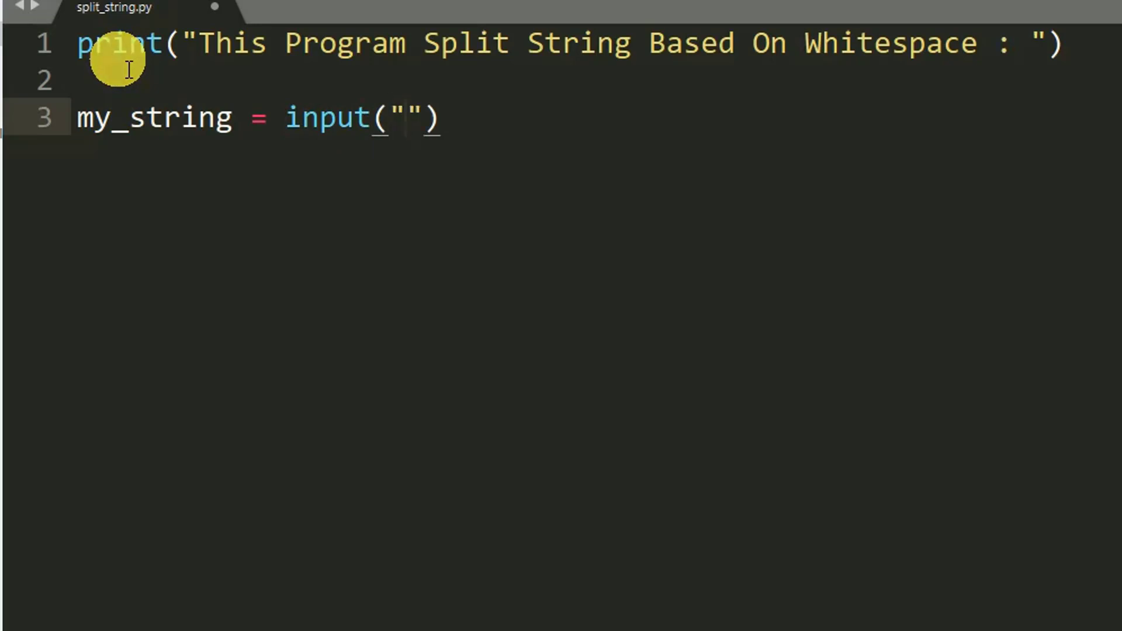
Step: Fill the prompt as "Write A String, Must Have Spaces : " and leave a blank line below
type("Wri")
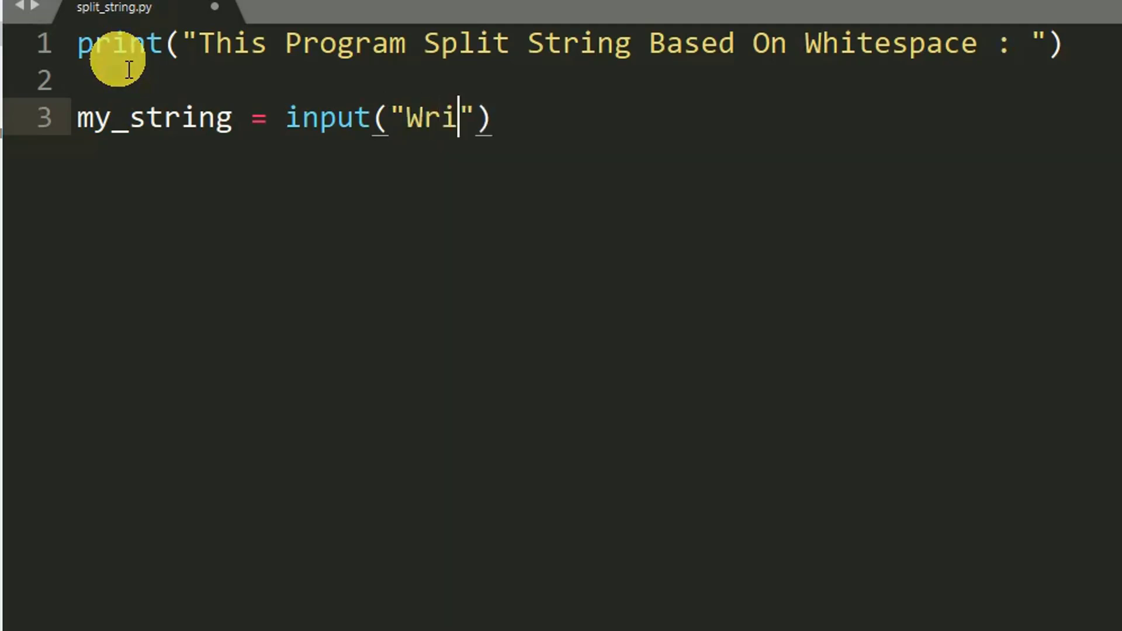
type("te")
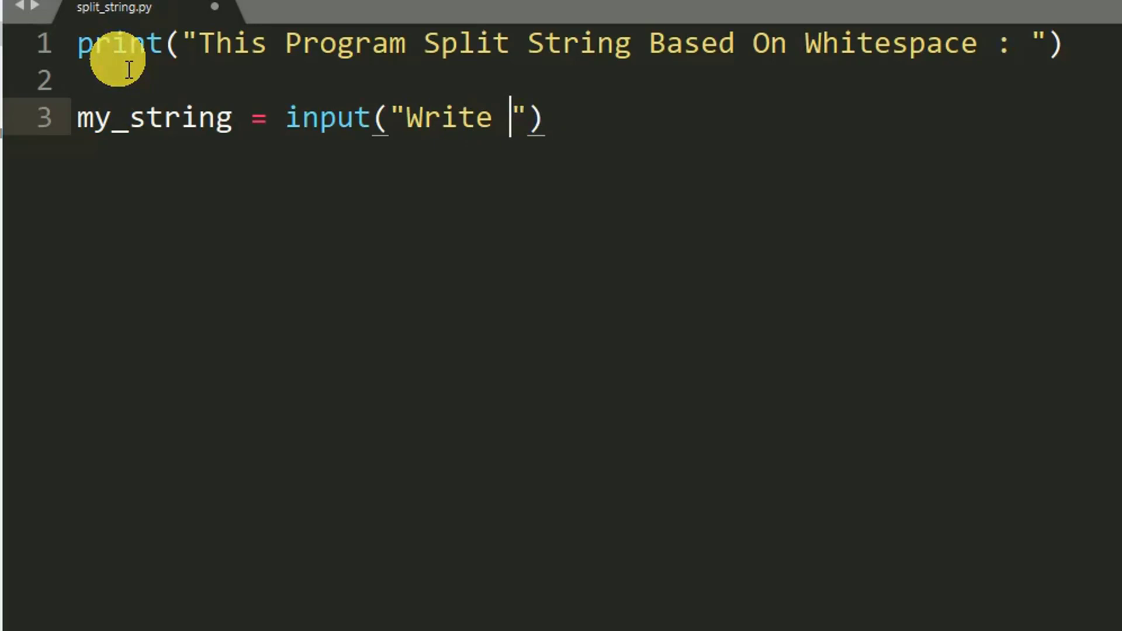
type("A St")
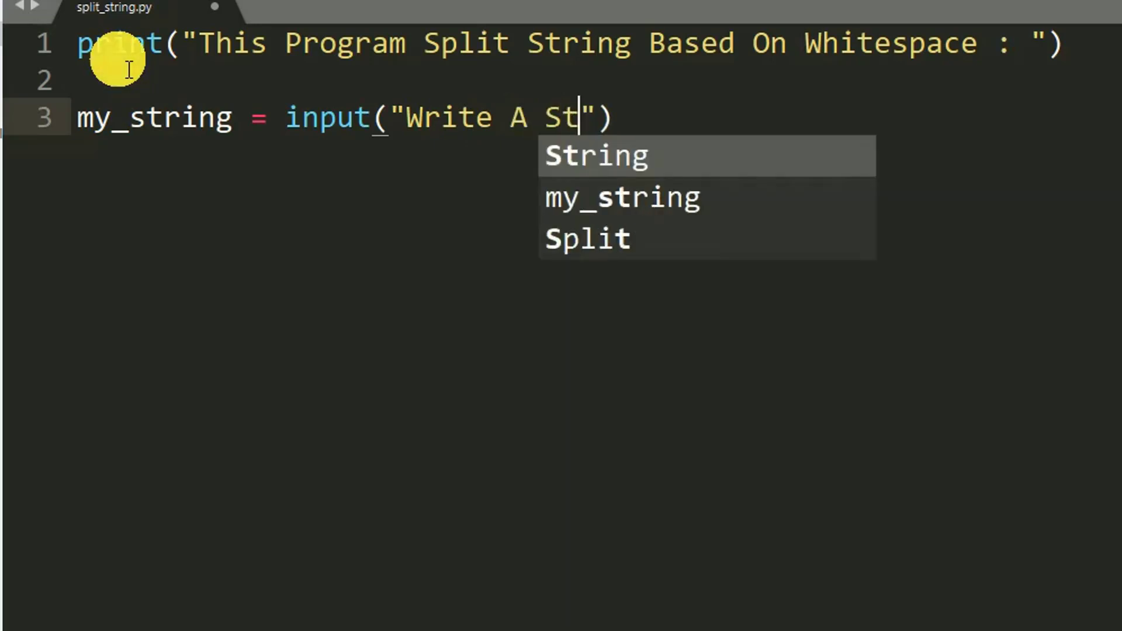
type("r")
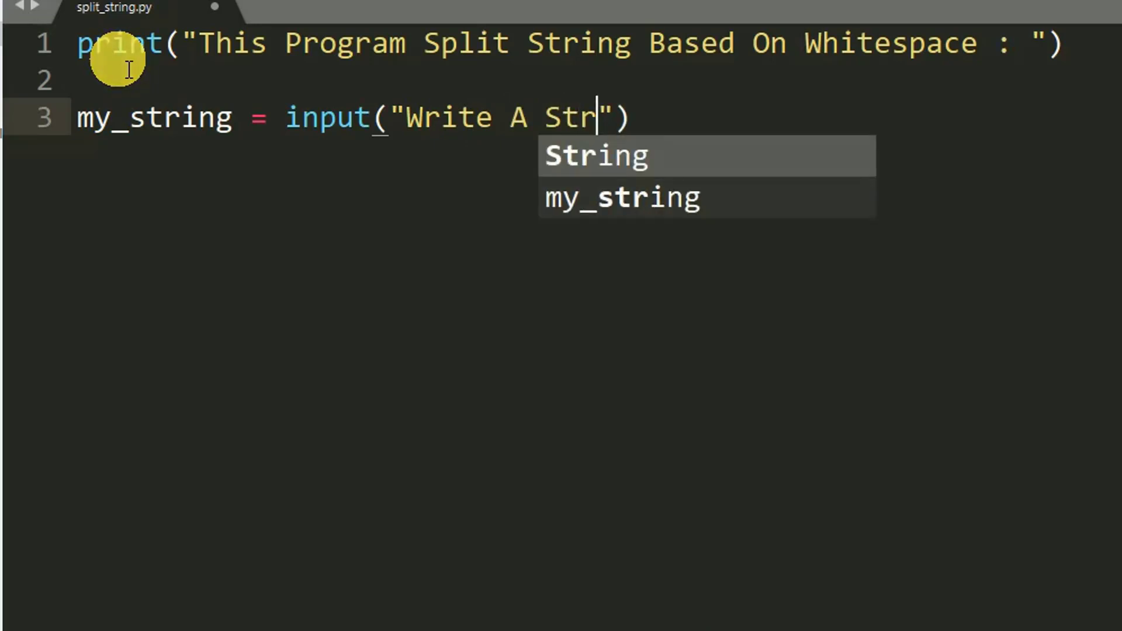
type("ing,")
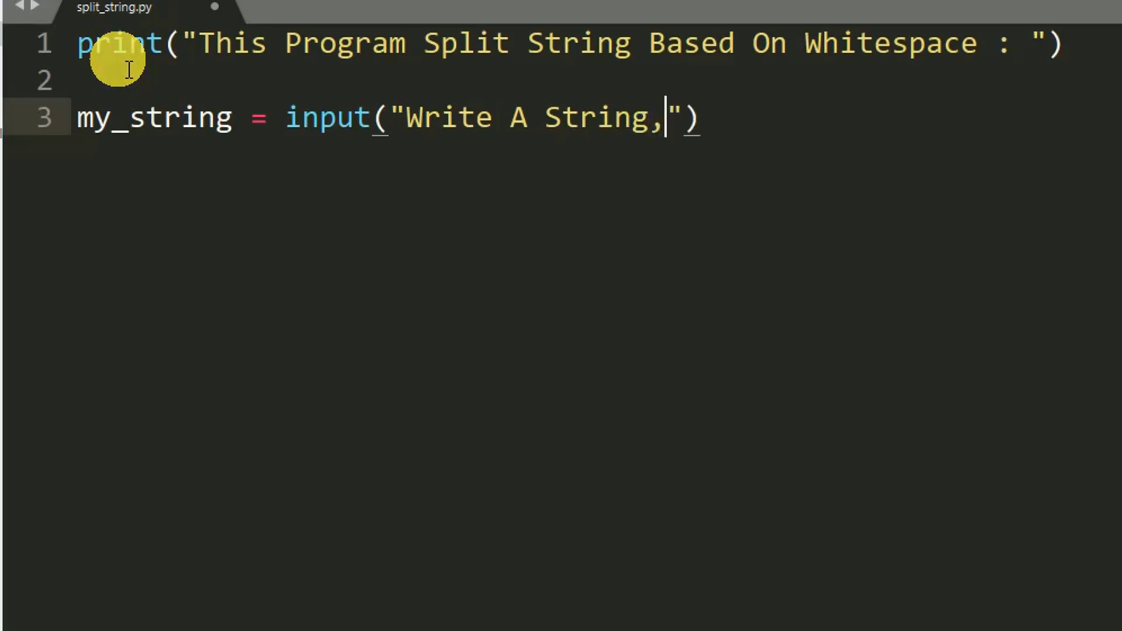
type("Must")
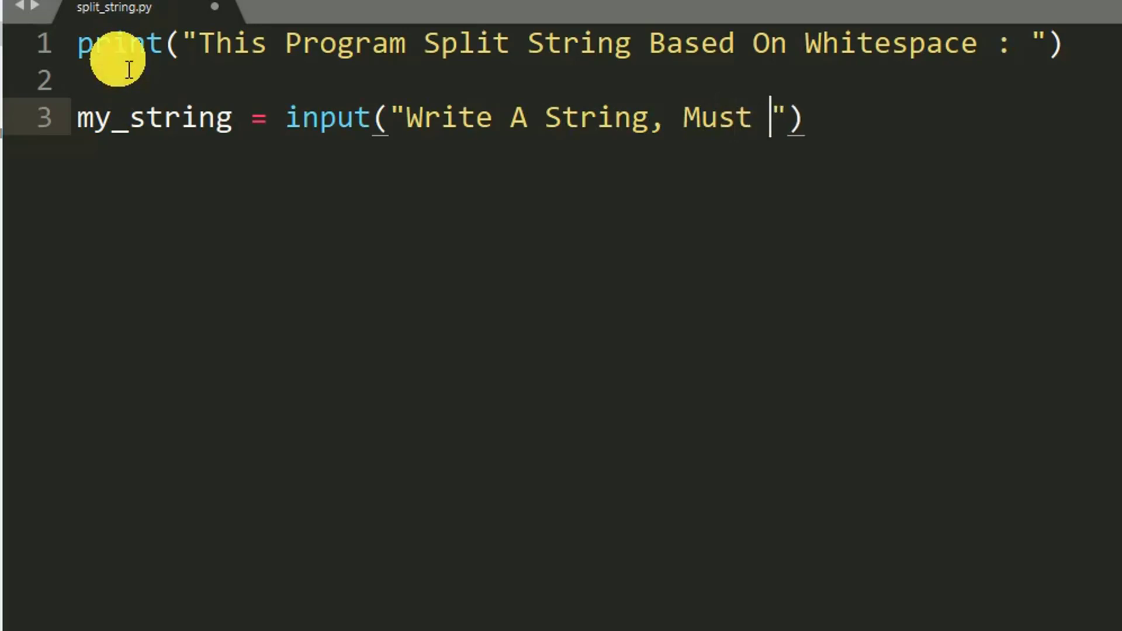
type("Hab")
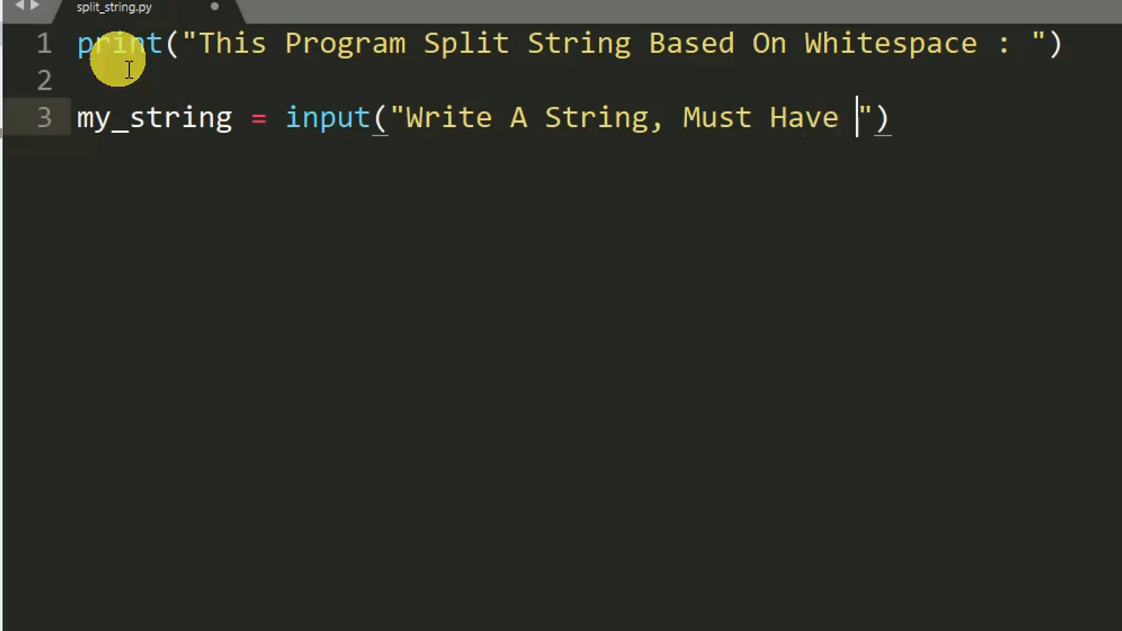
type("S")
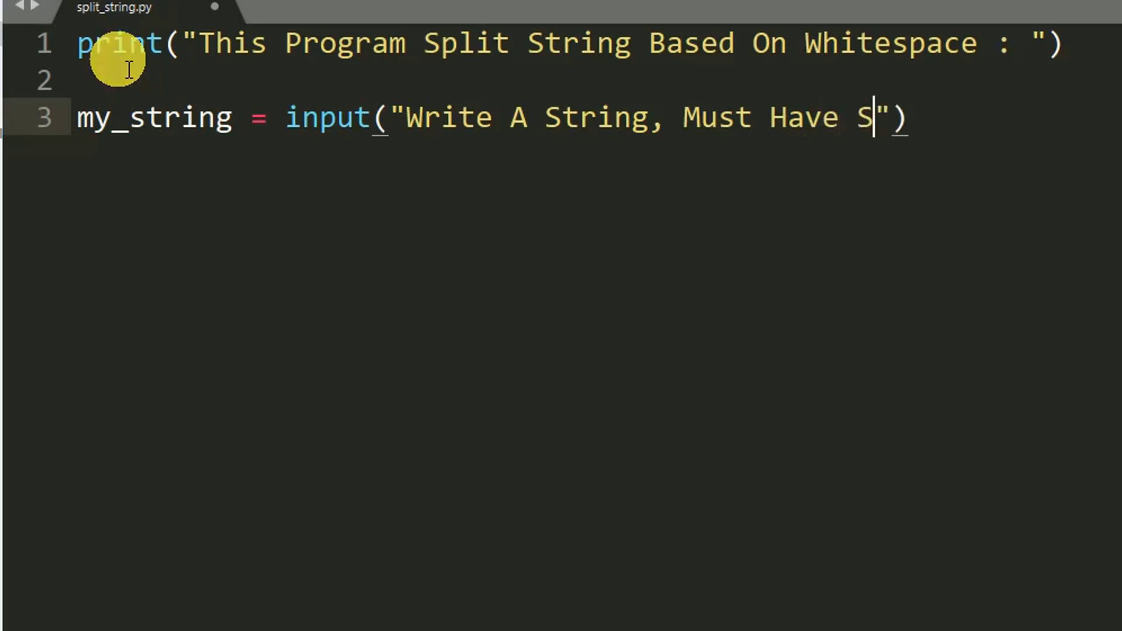
type("paces")
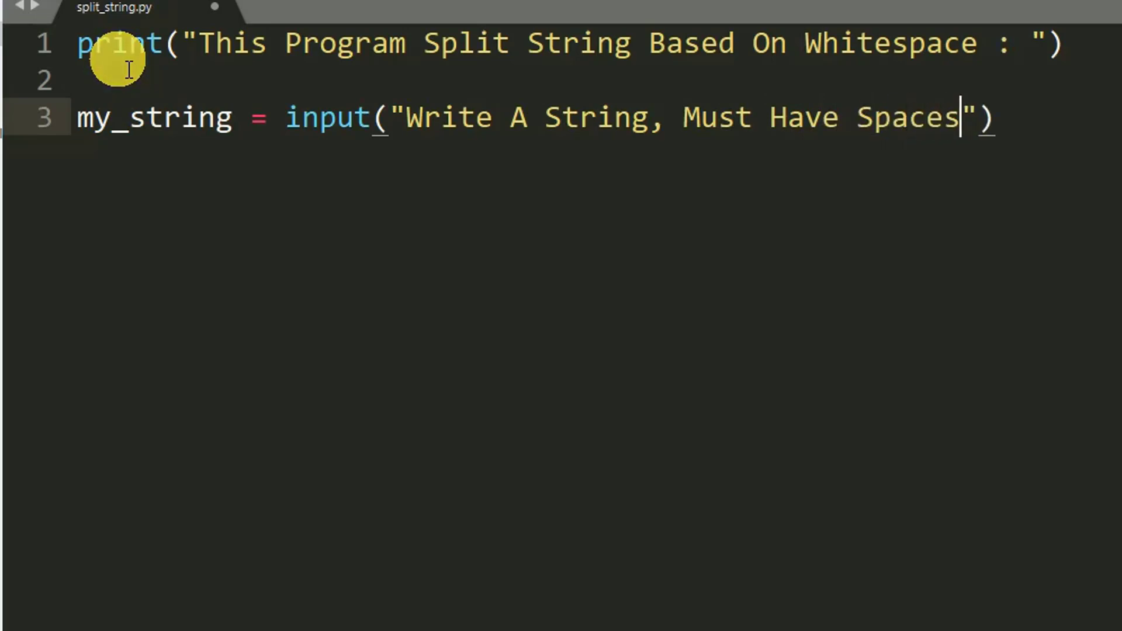
type(":")
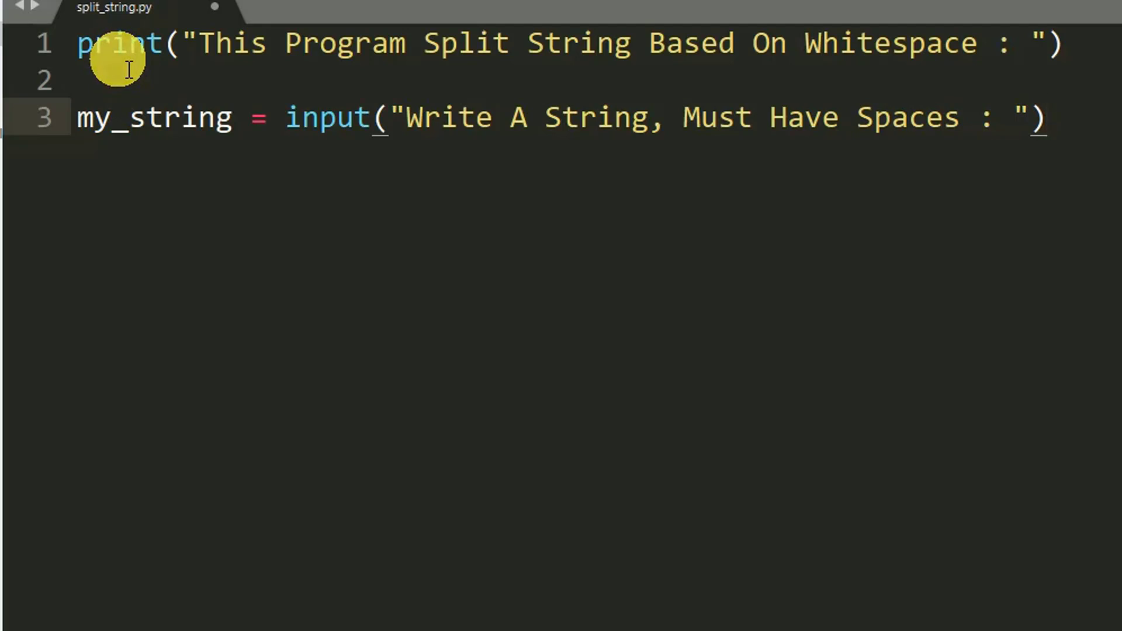
key("Enter")
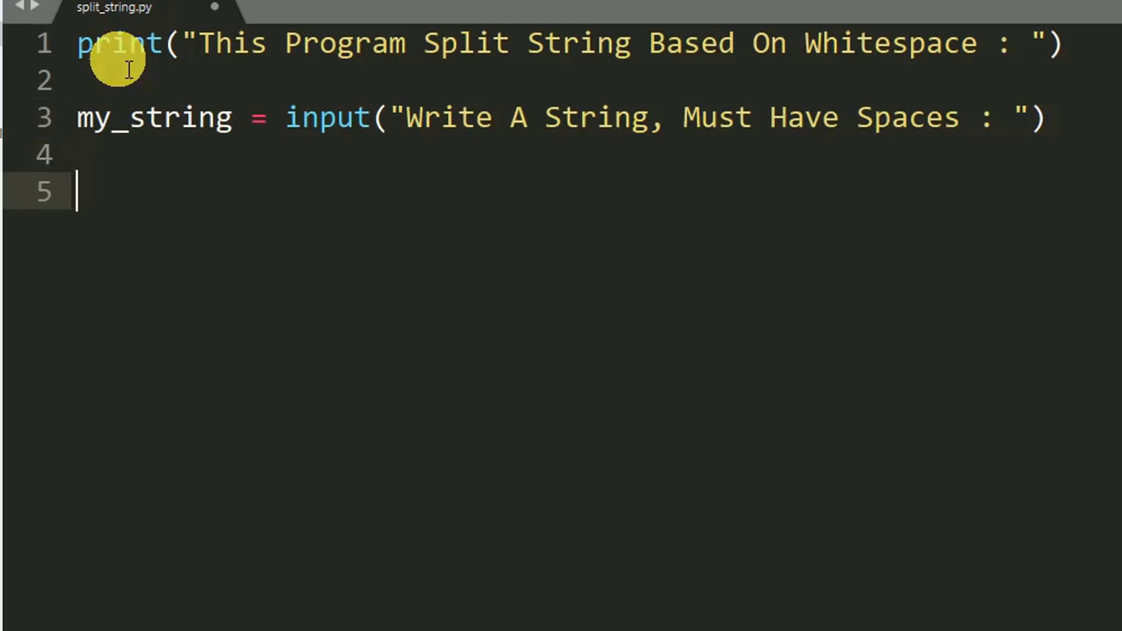
Step: Write data = my_string.split(), dismiss the definitions popup and add a new line
type("d")
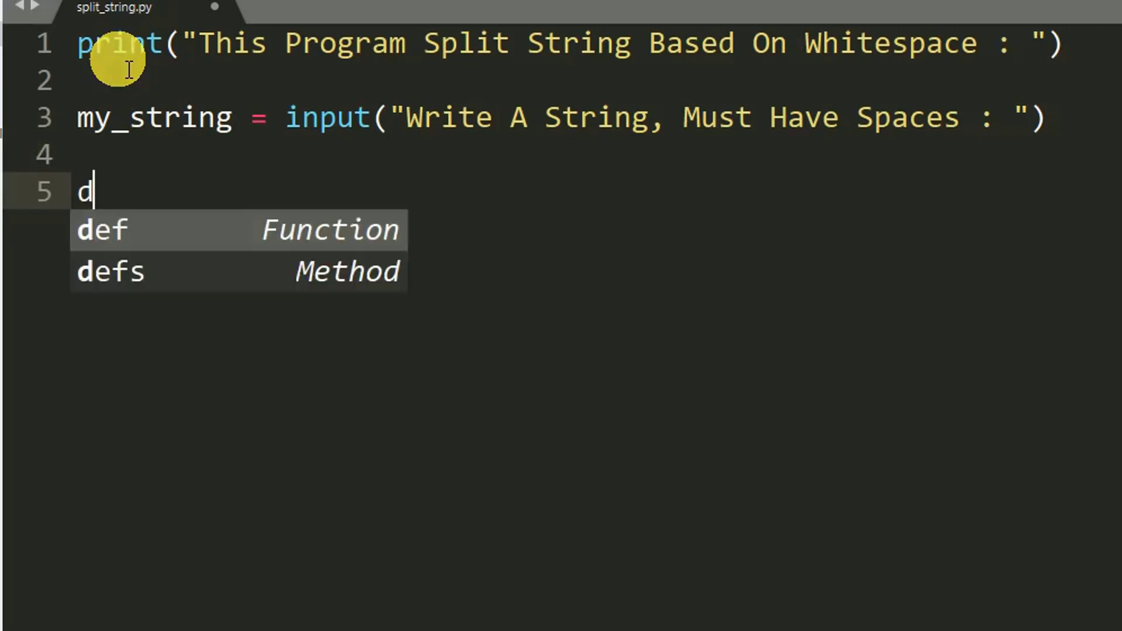
type("ata")
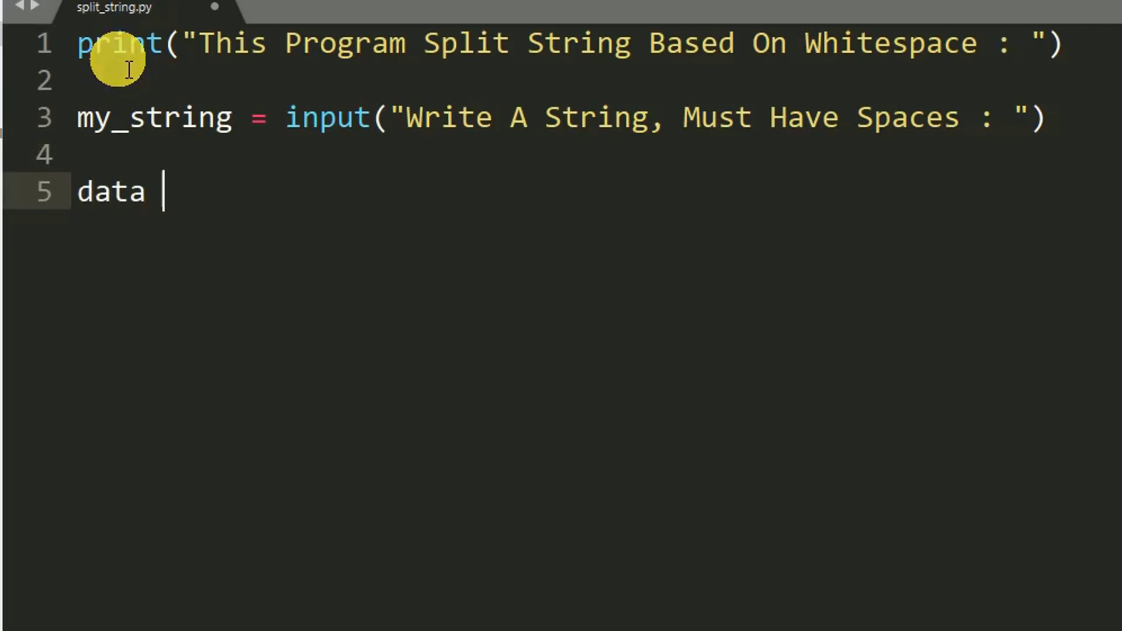
type("=")
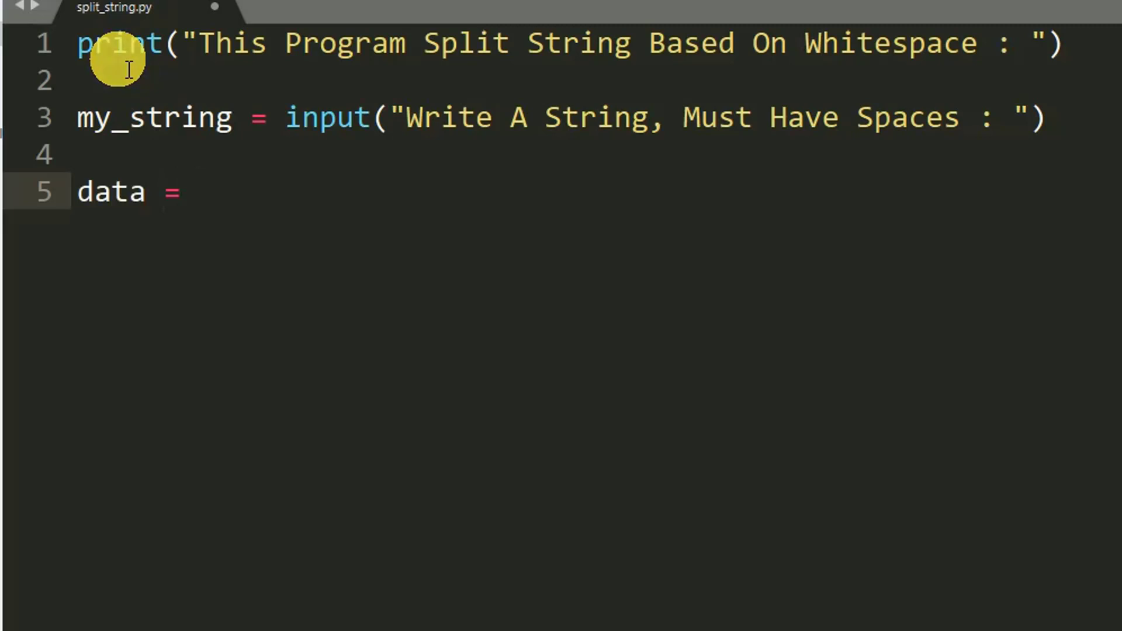
type("my_string")
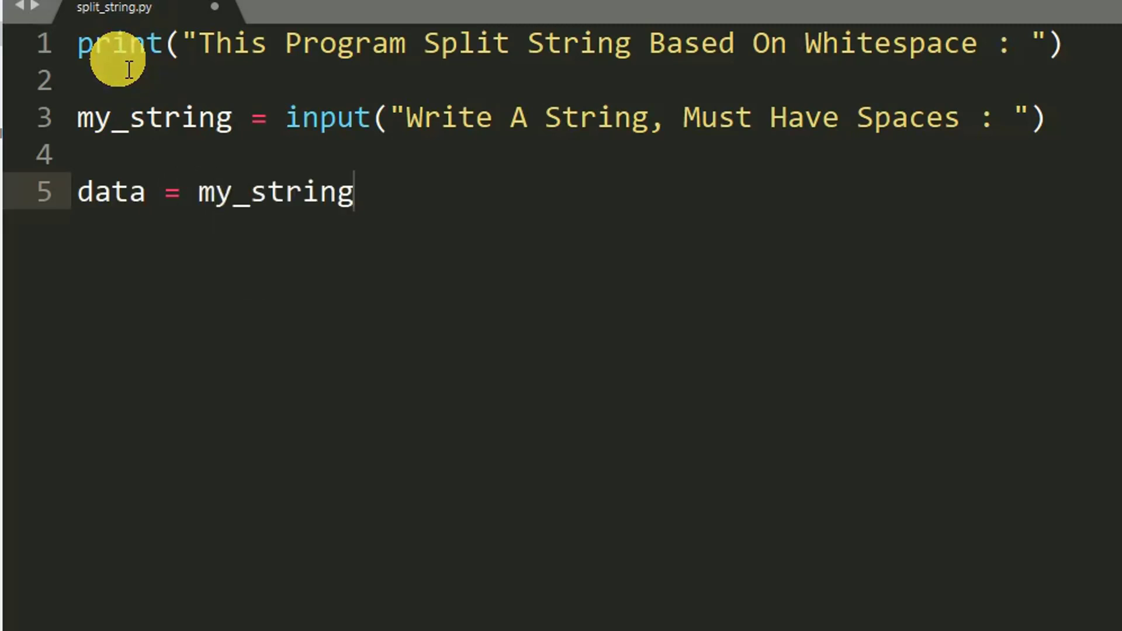
type(".sp")
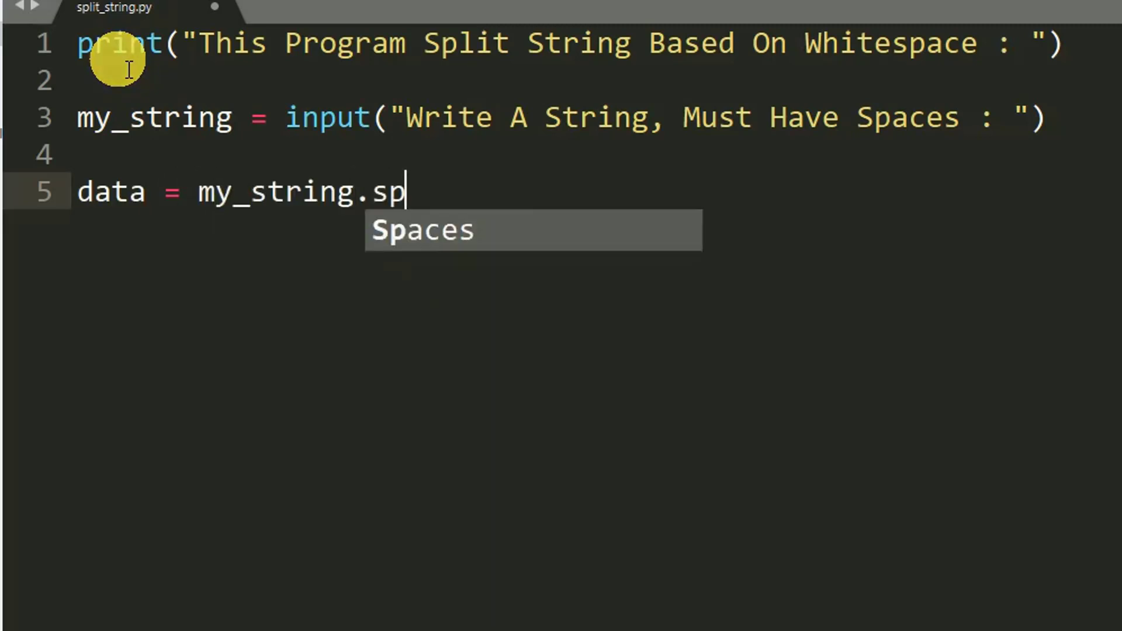
type("l")
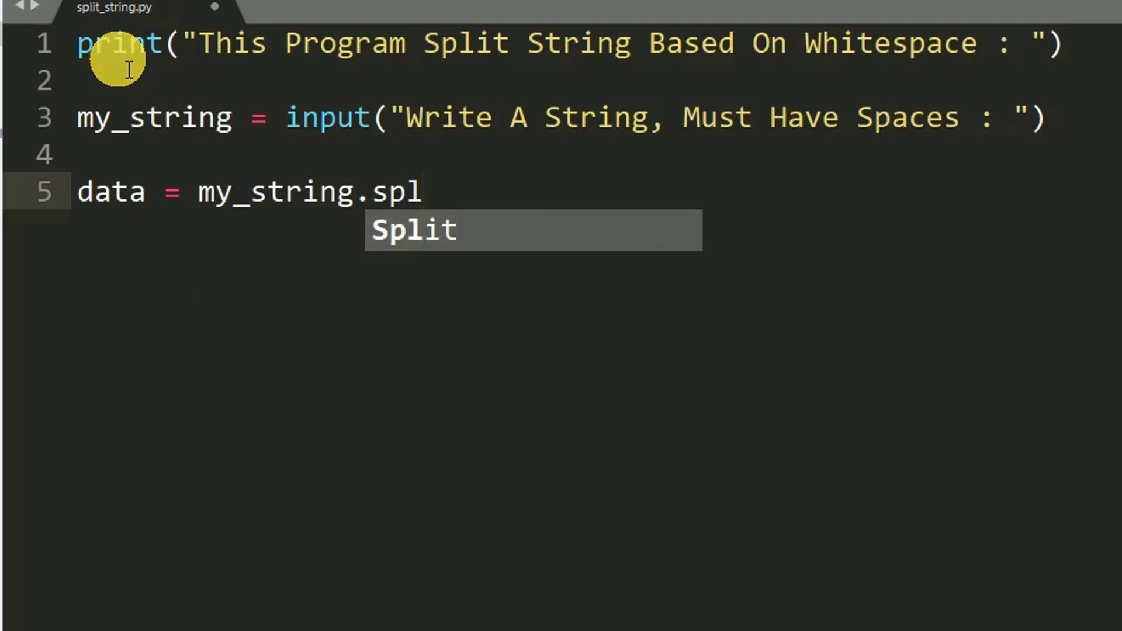
type("it")
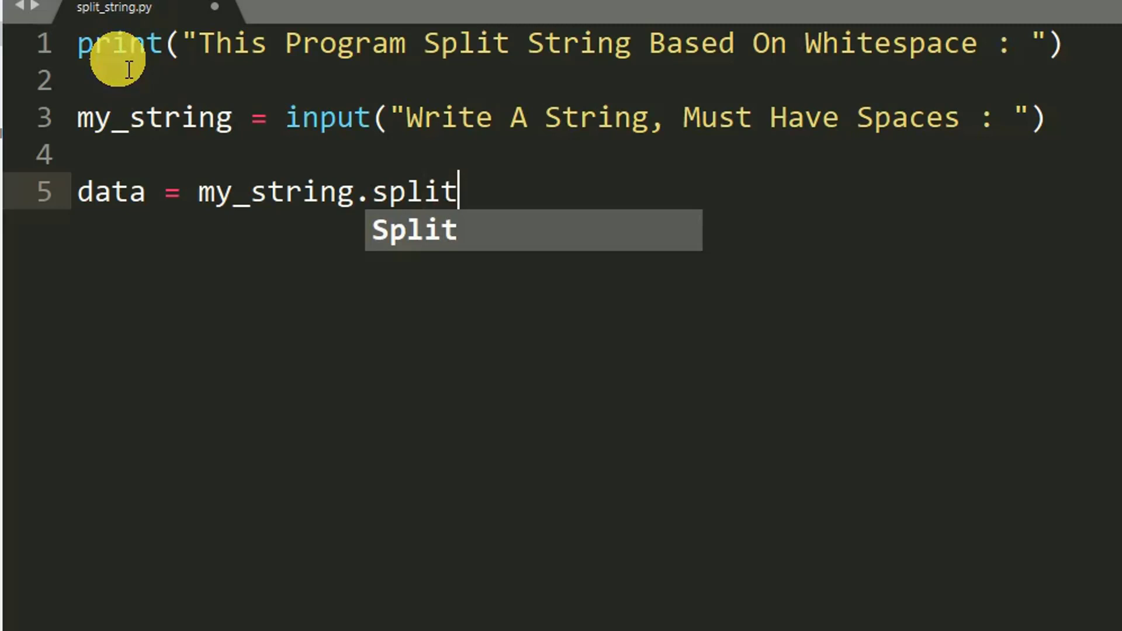
type("()")
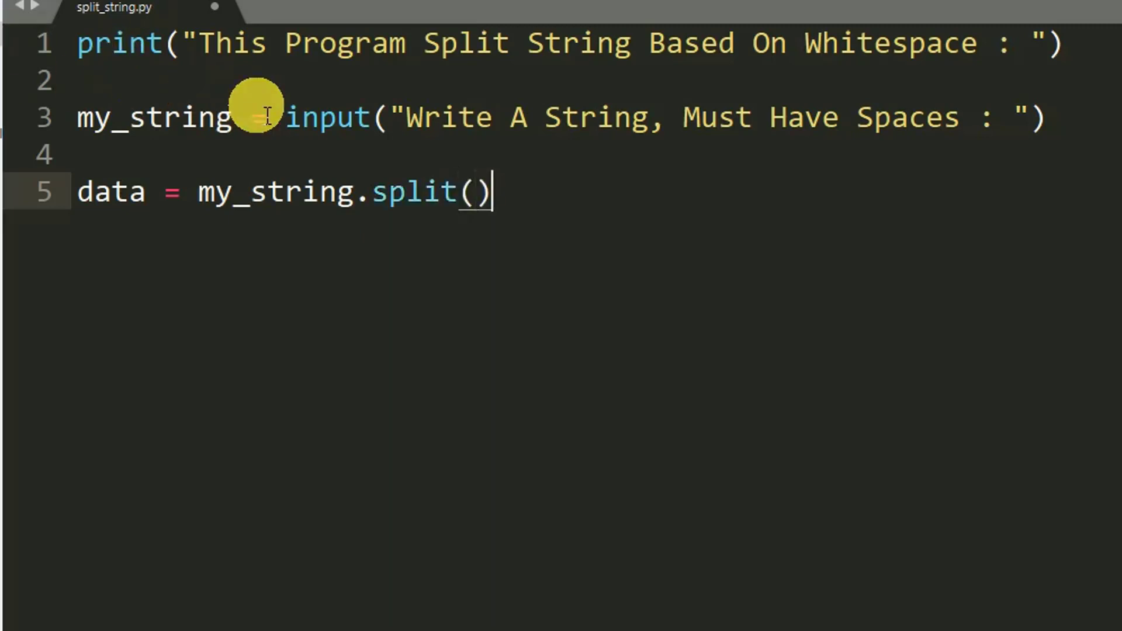
mouse_move(172, 193)
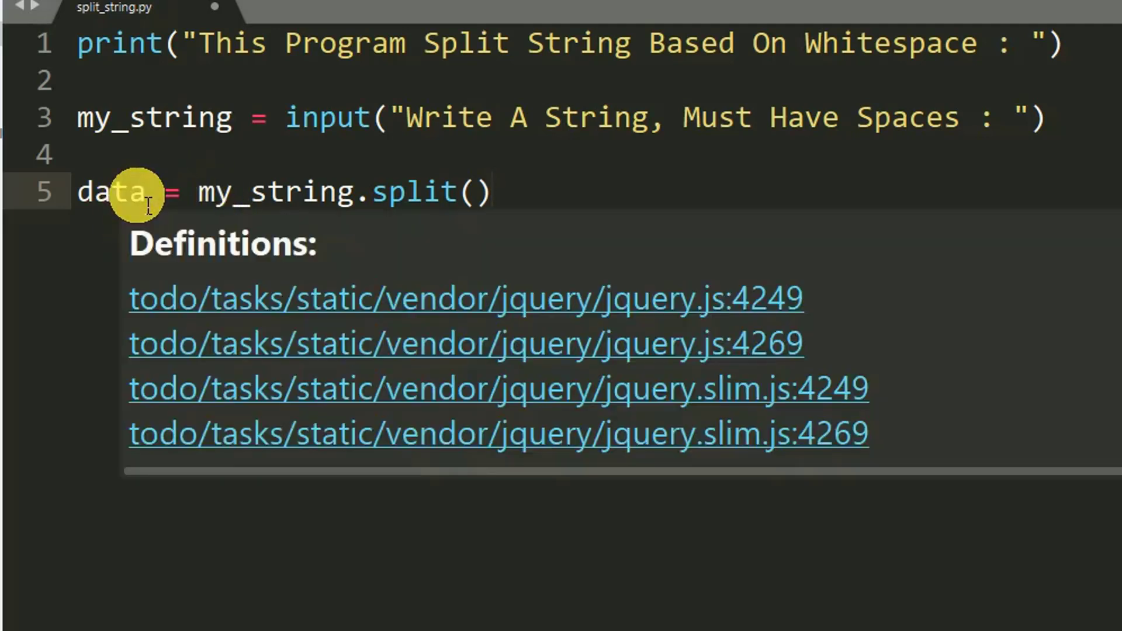
left_click(490, 192)
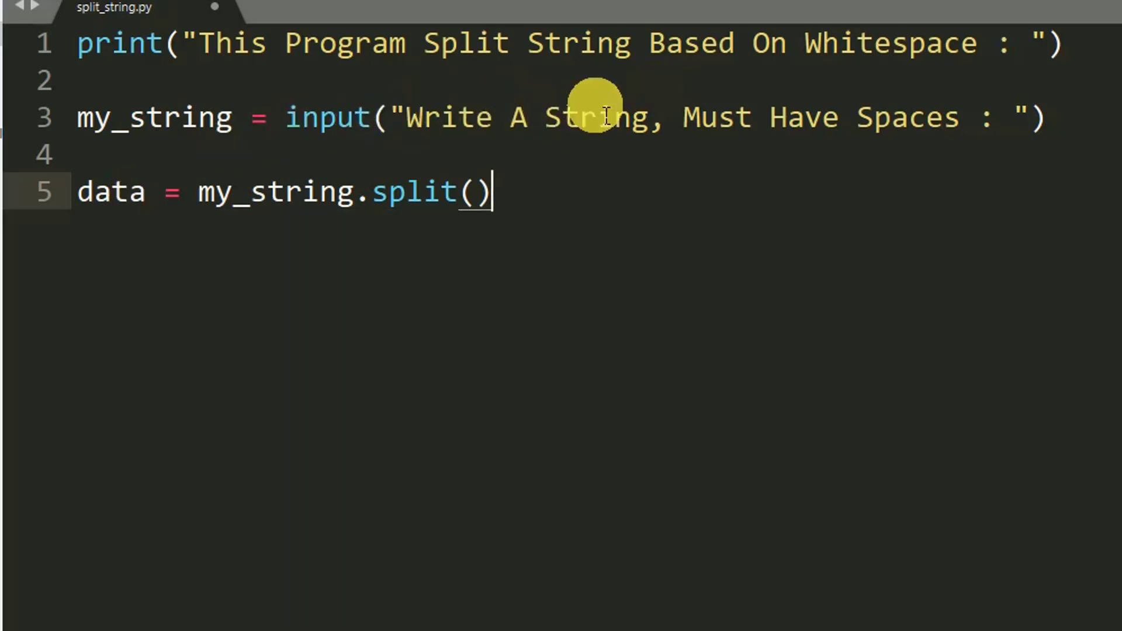
mouse_move(662, 181)
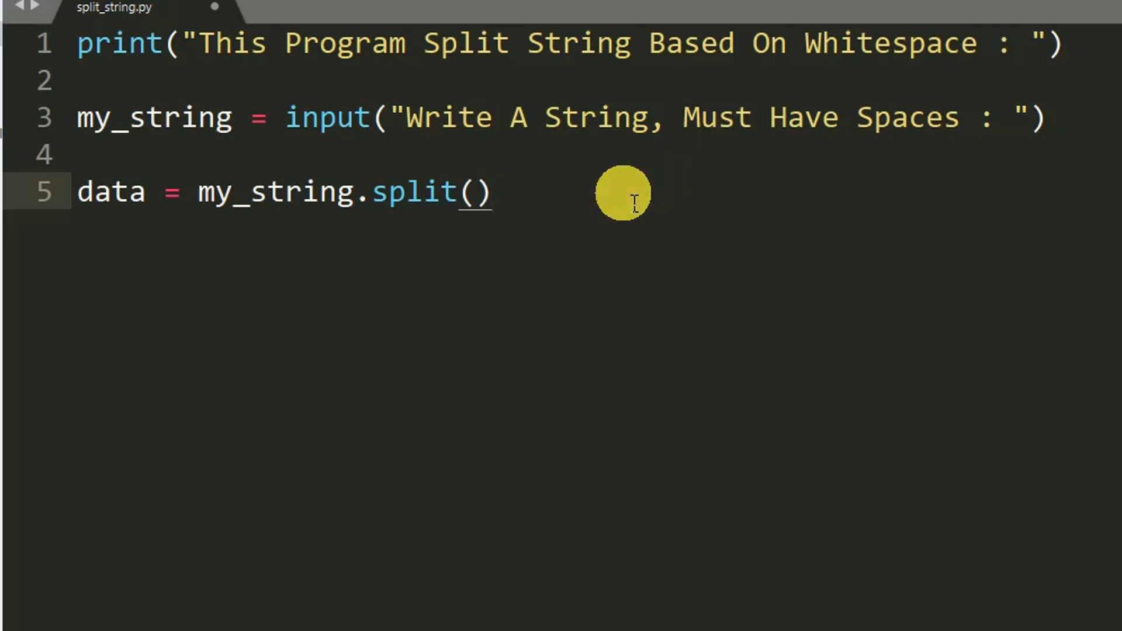
key("Enter")
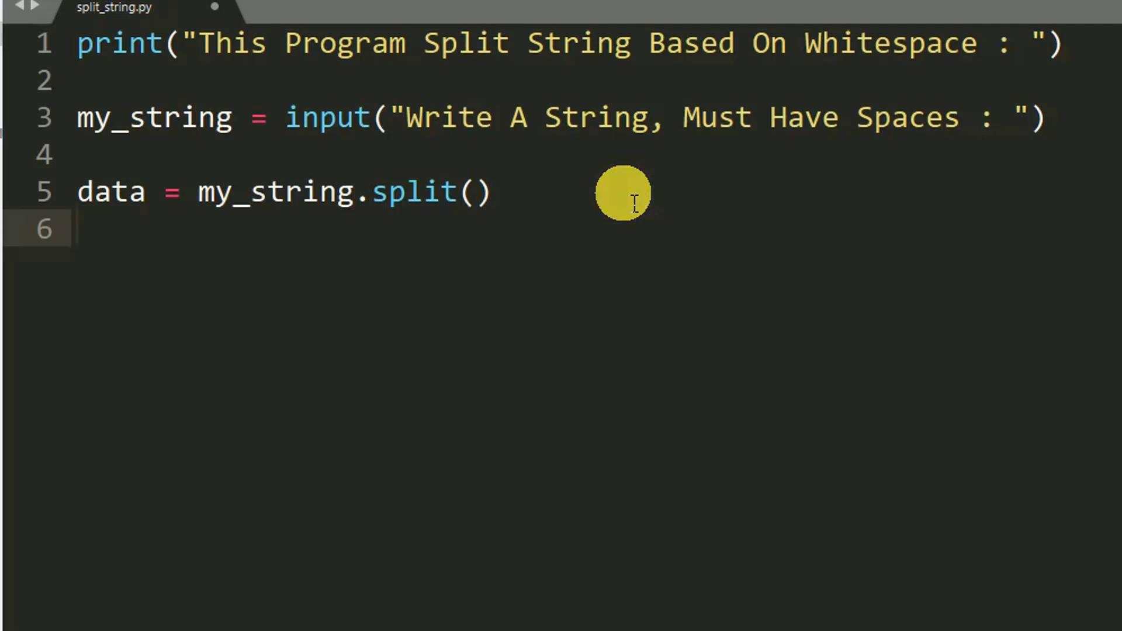
Step: Write the loop header for item in data: on line 6
left_click(78, 228)
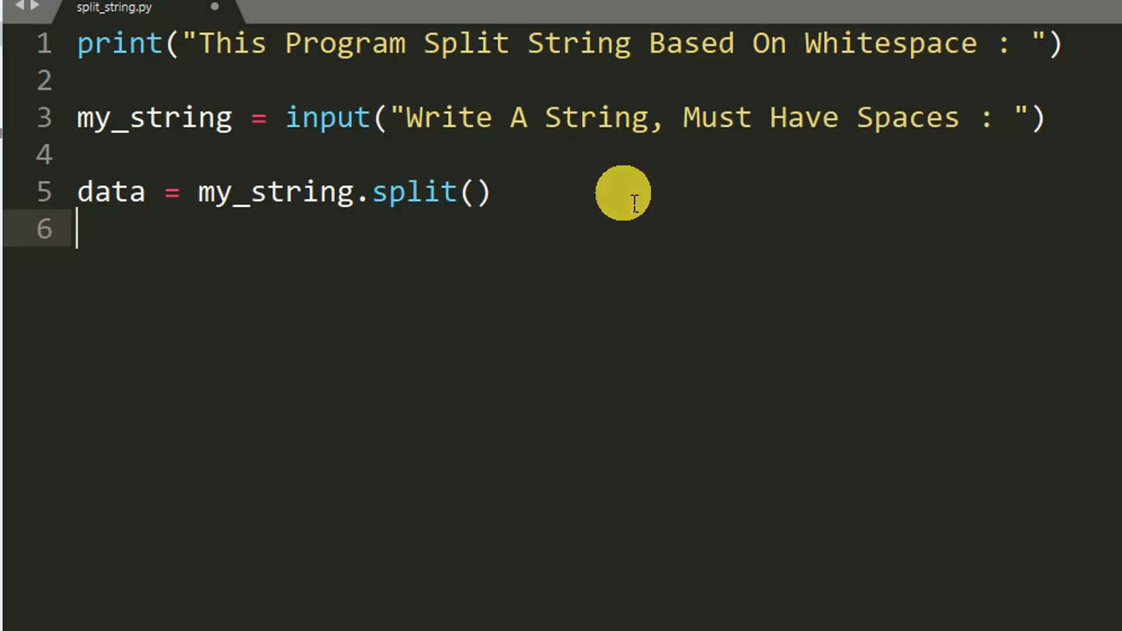
type("f")
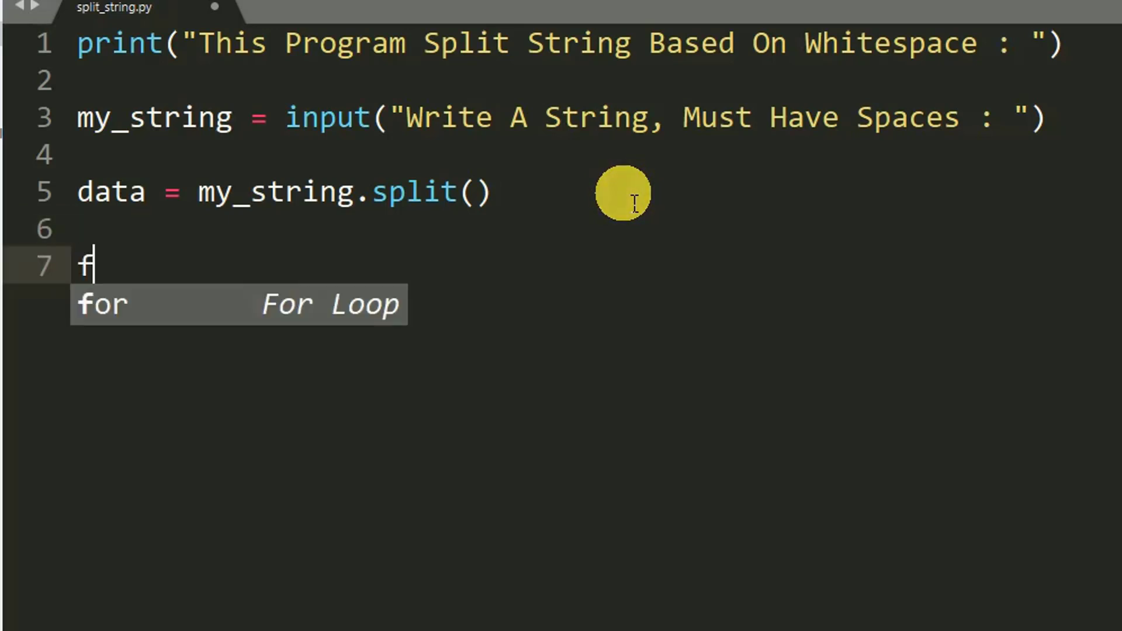
type("orn")
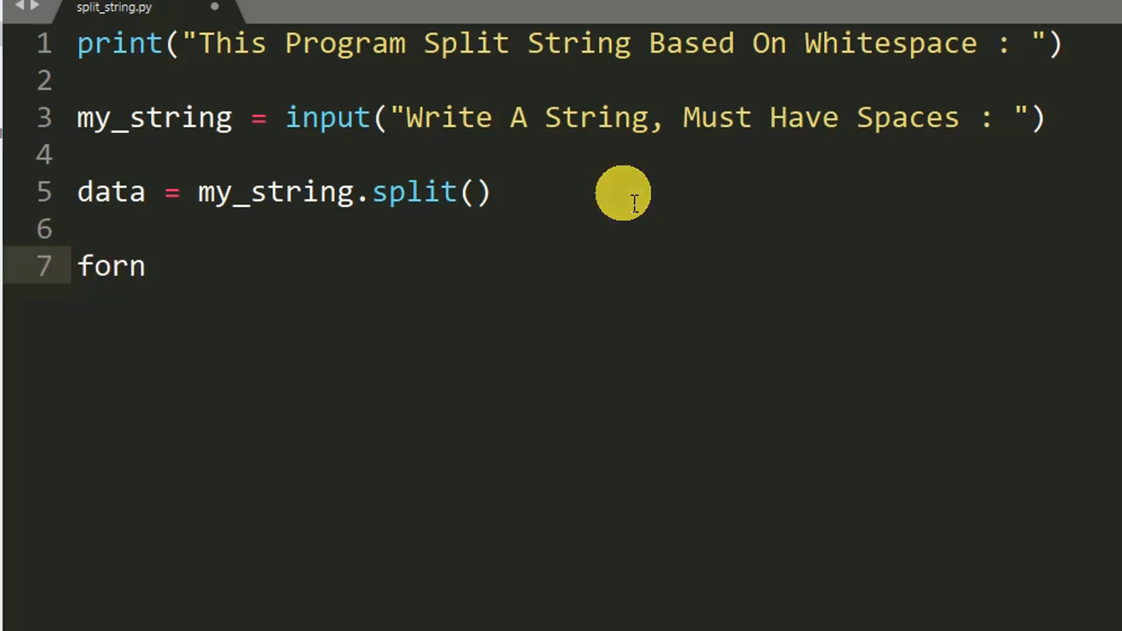
key("Backspace")
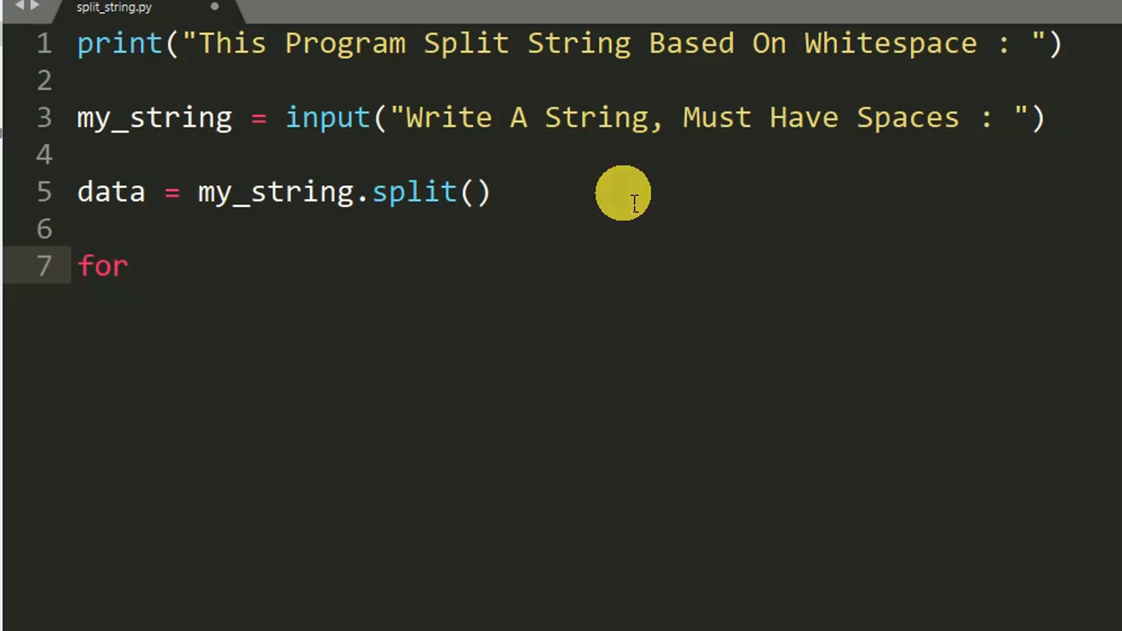
type("item i")
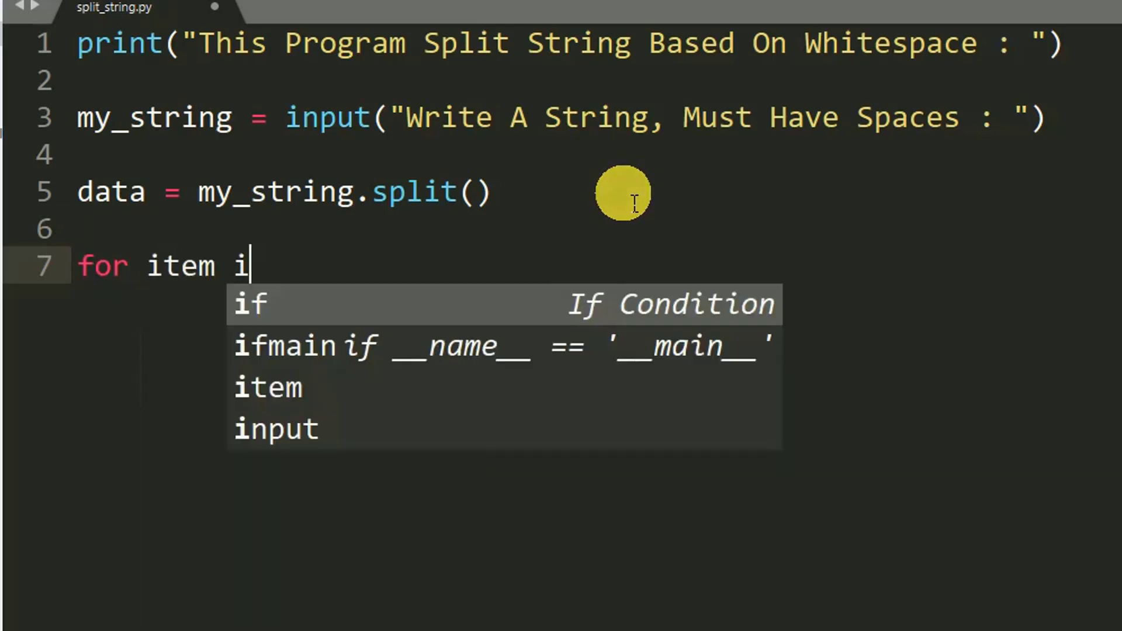
type("n")
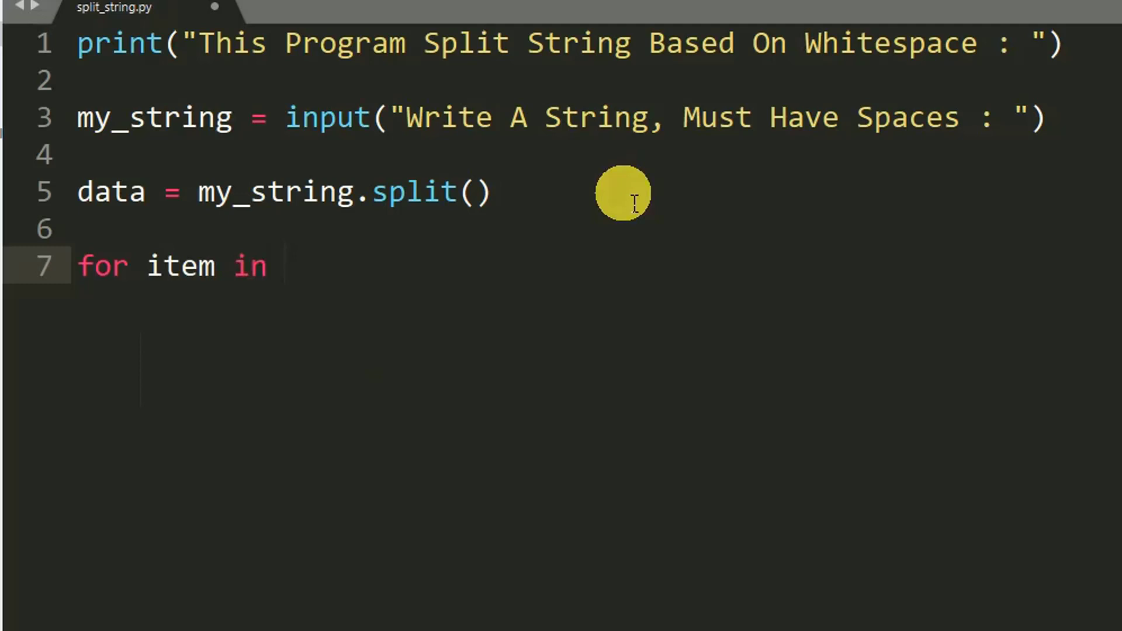
type("data:")
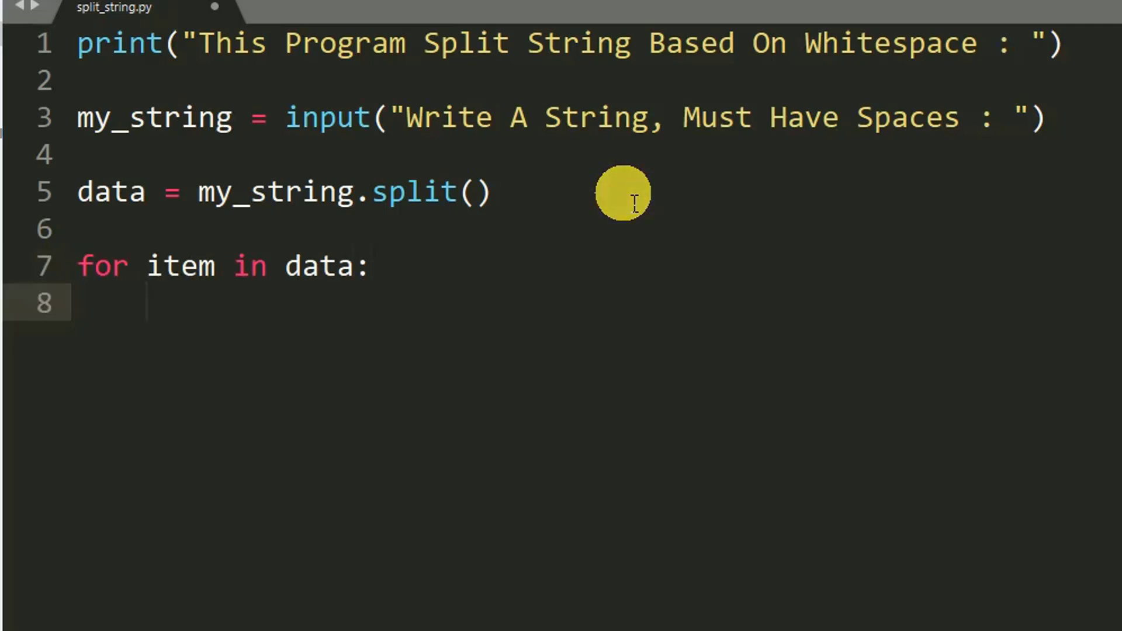
Step: Inside the loop, write print(item) using the autocomplete
type("prin")
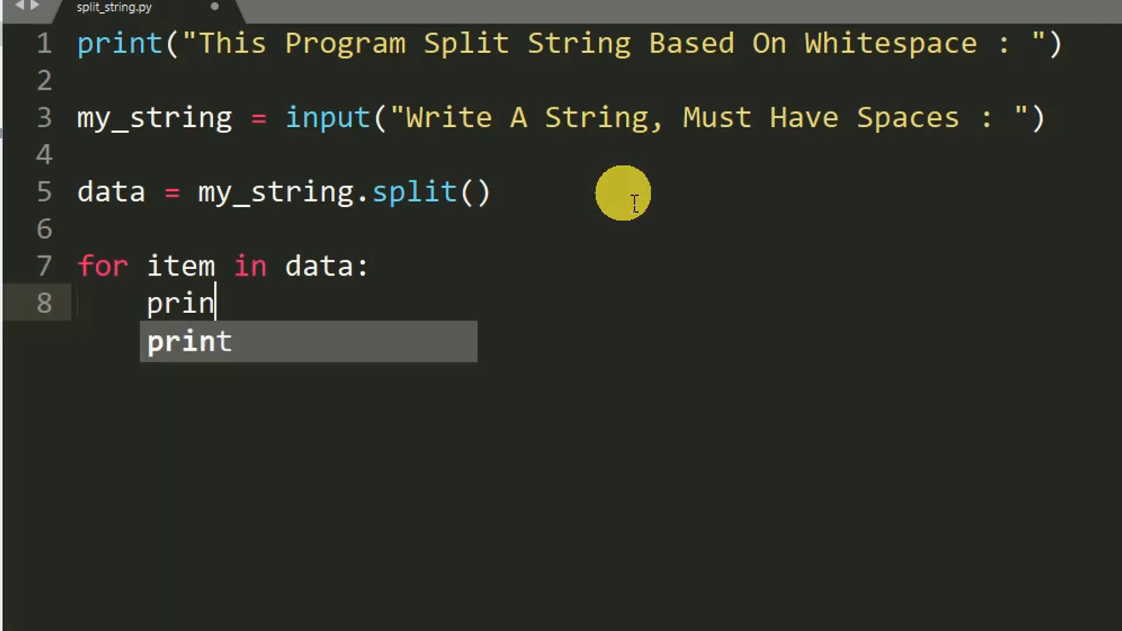
key("Tab")
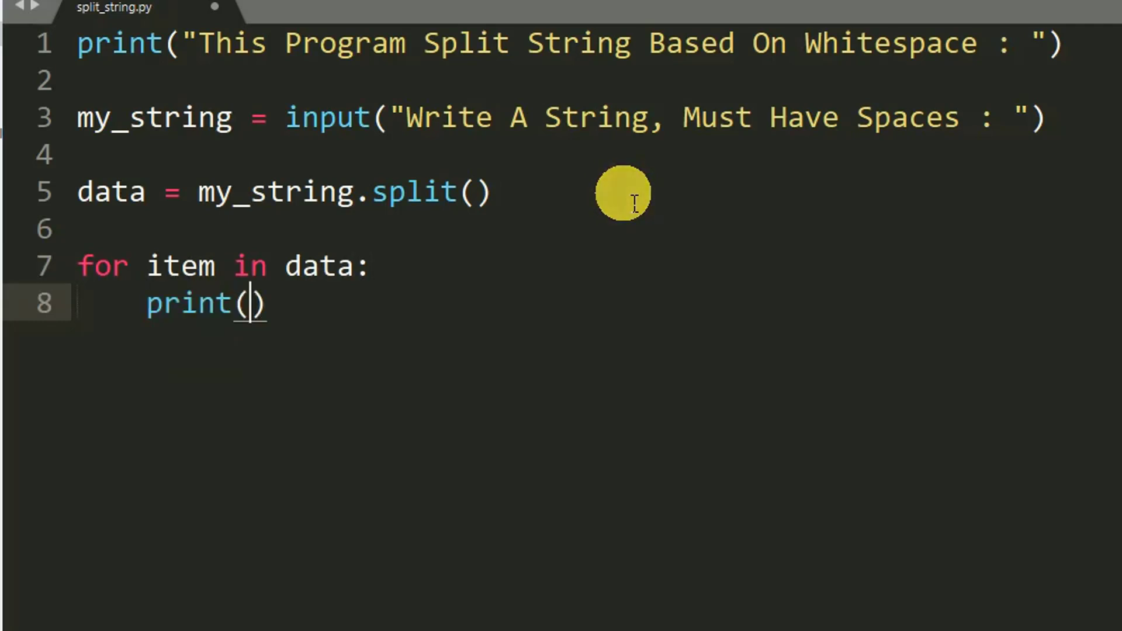
type("item")
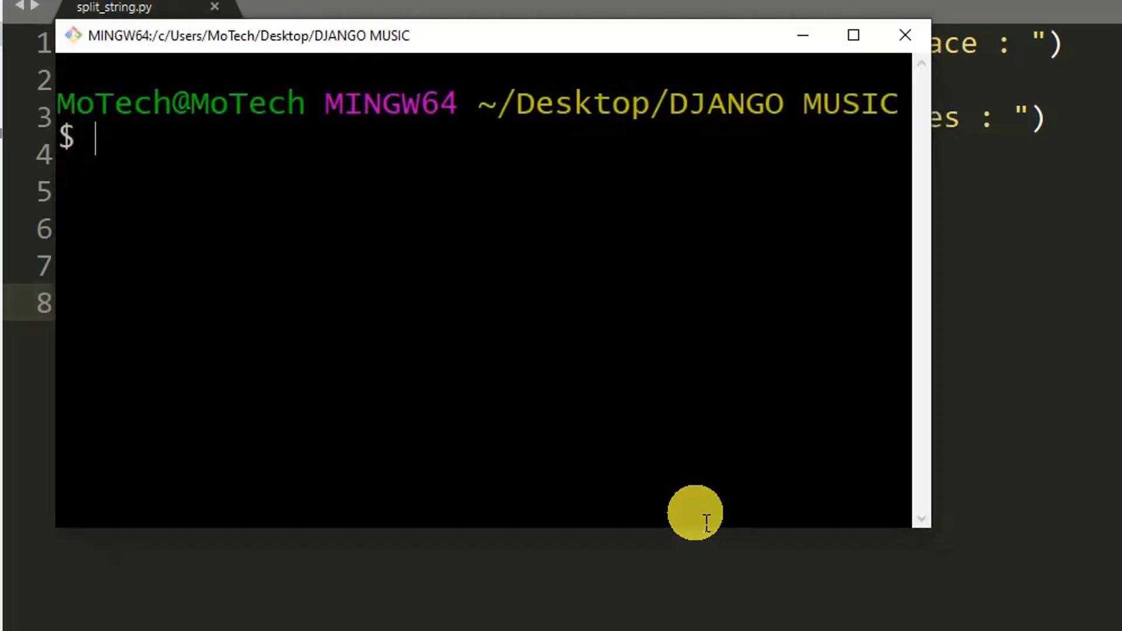
Step: Run python split_string.py in Git Bash and widen the terminal window
type("python split_string.py")
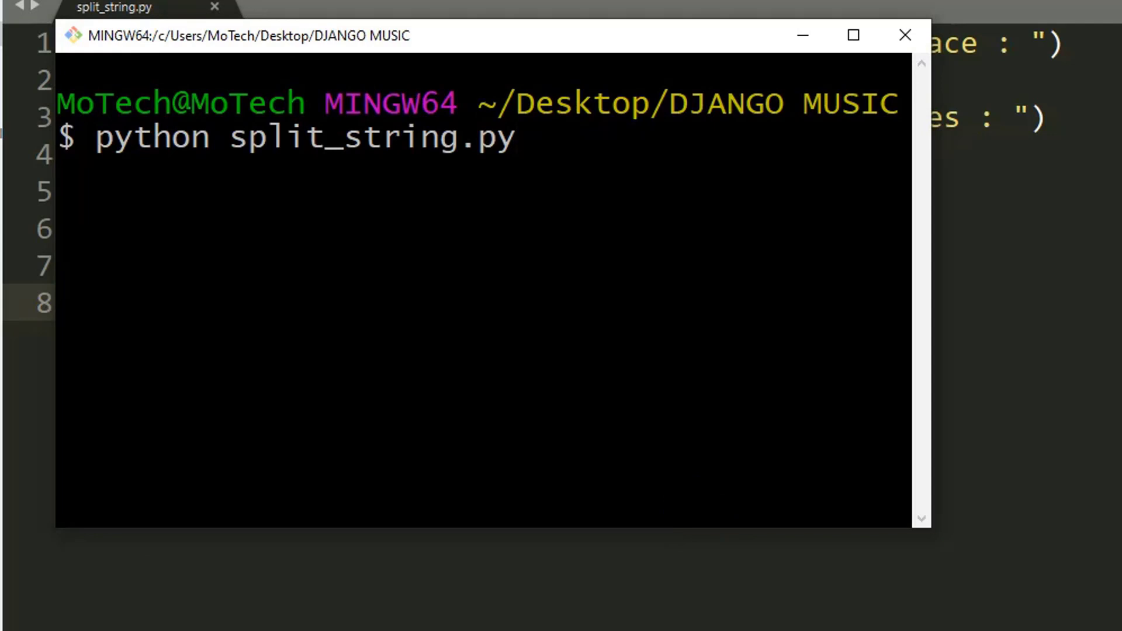
key("enter")
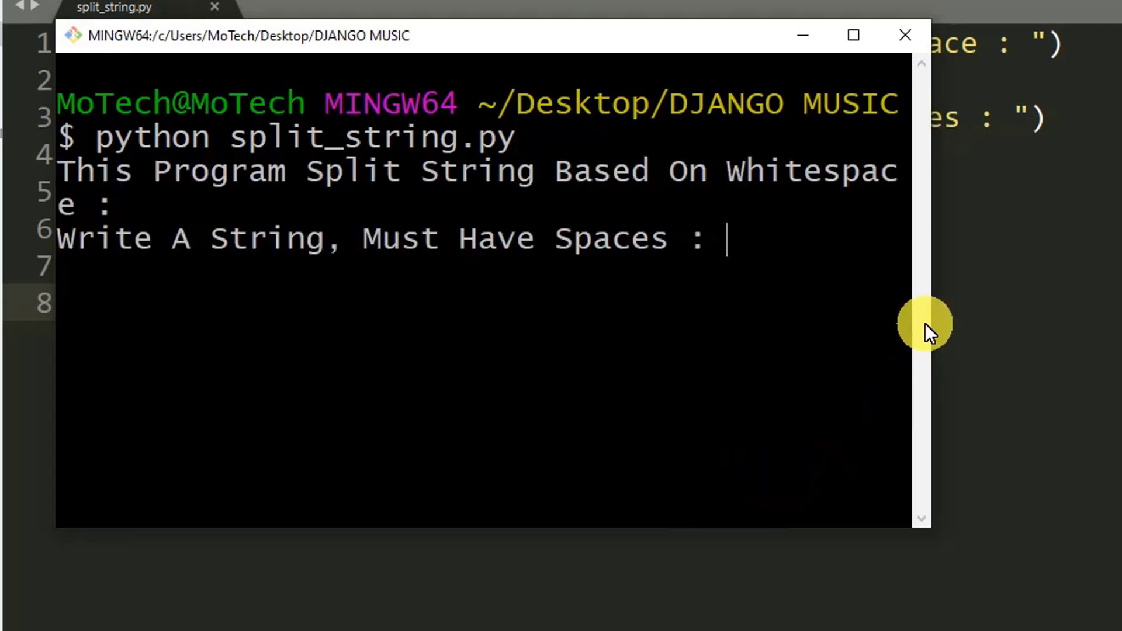
left_click_drag(927, 323, 975, 318)
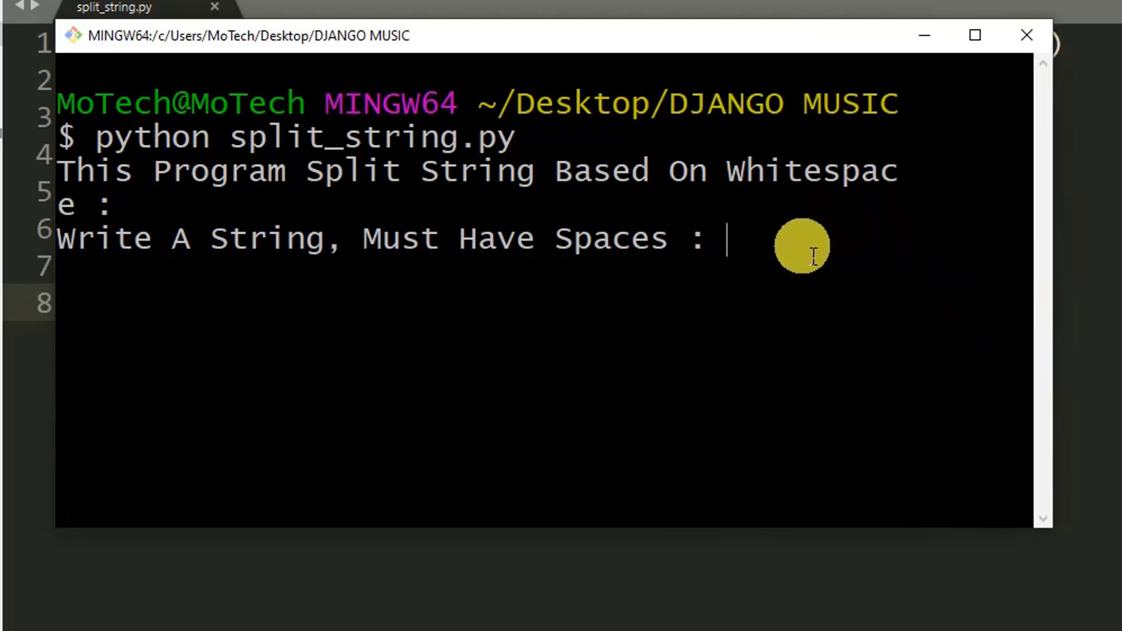
Step: Enter I Like Django Web Framework so each word prints on its own line
type("I")
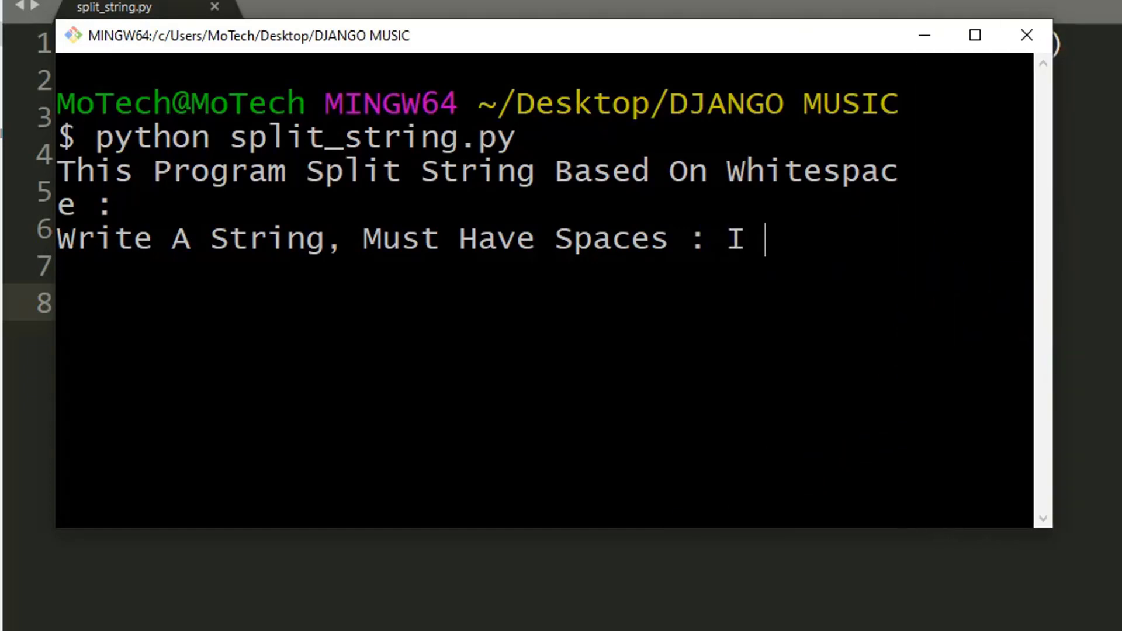
type("Like")
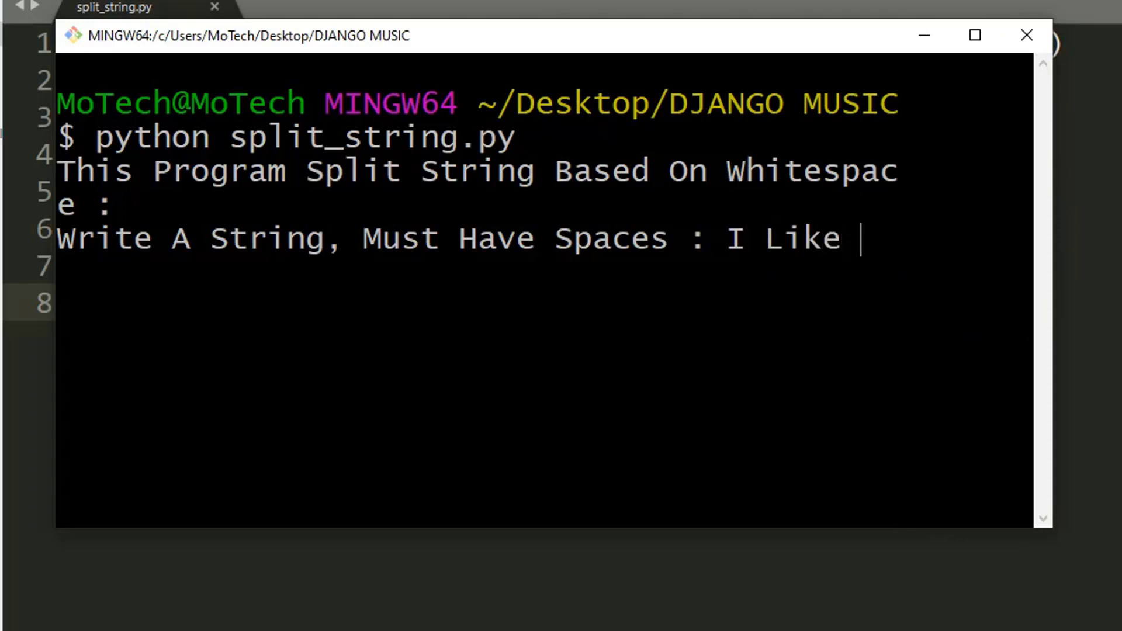
type("Dja")
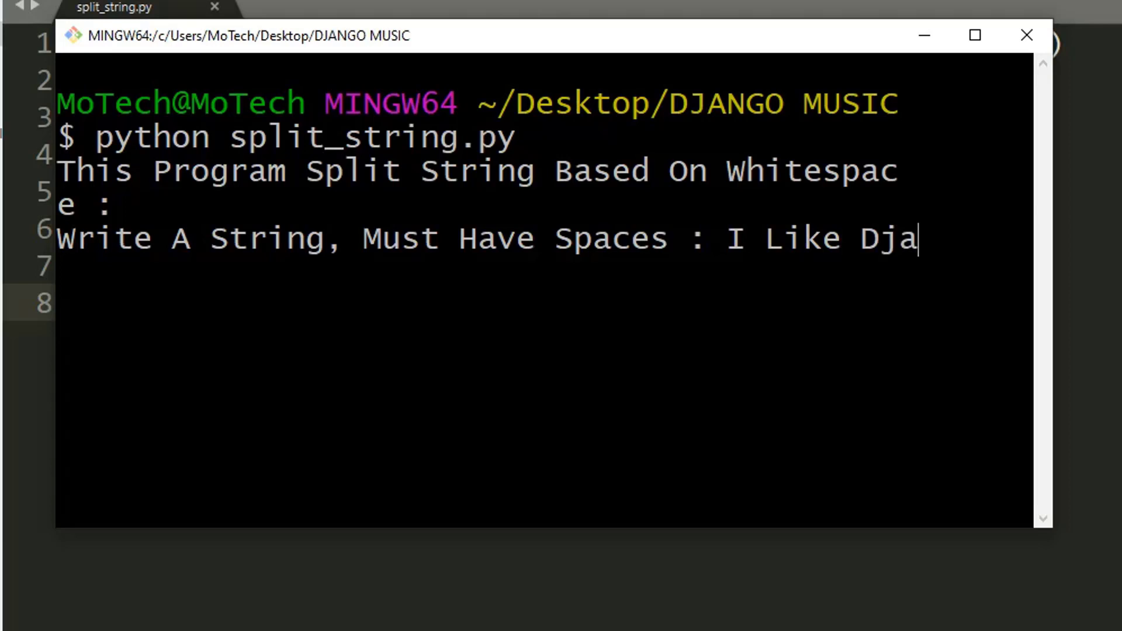
type("ngo Web")
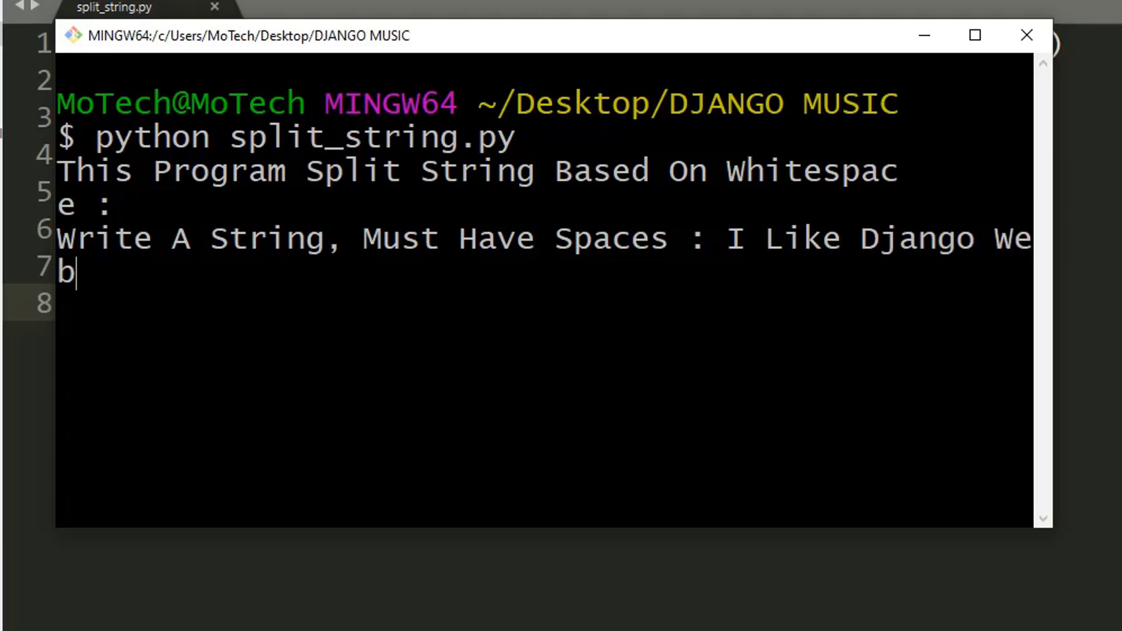
type("Fr")
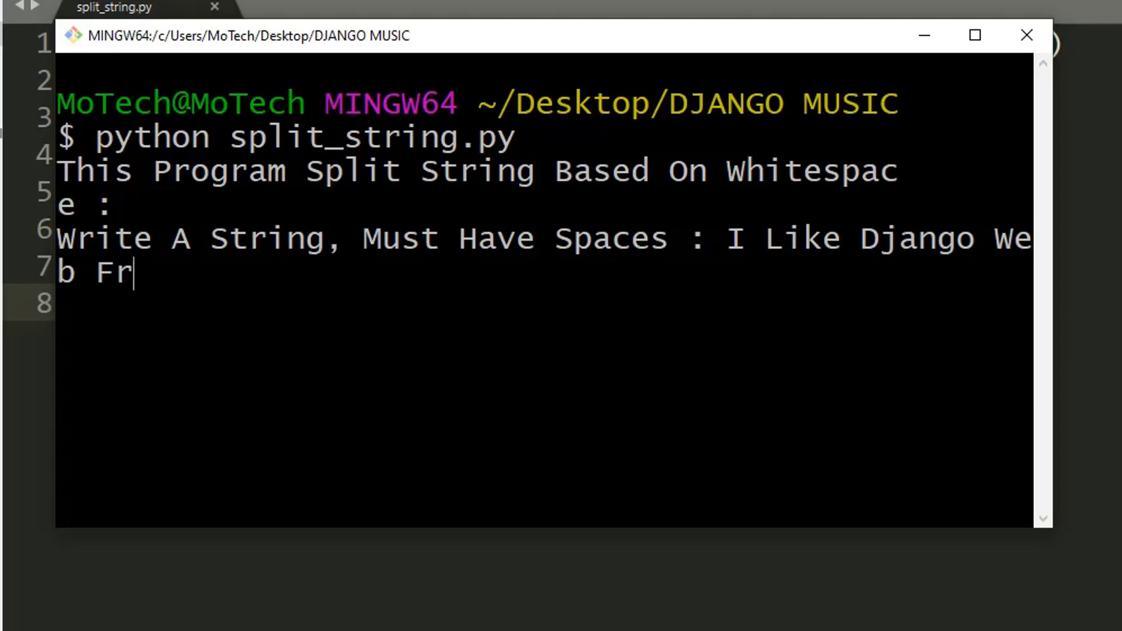
type("ame")
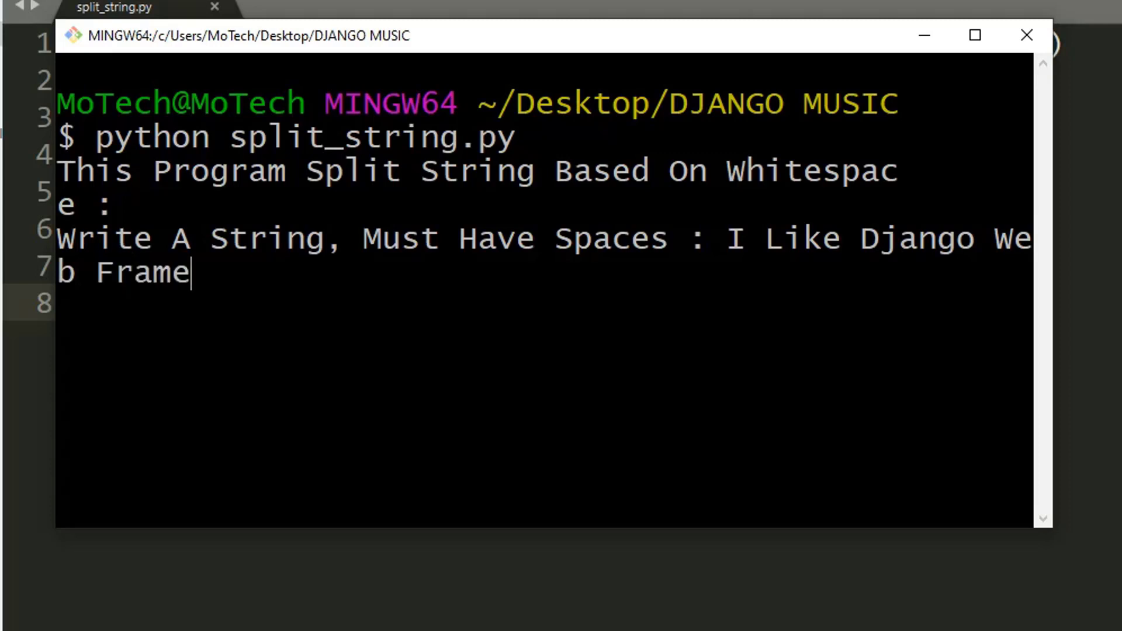
type("work")
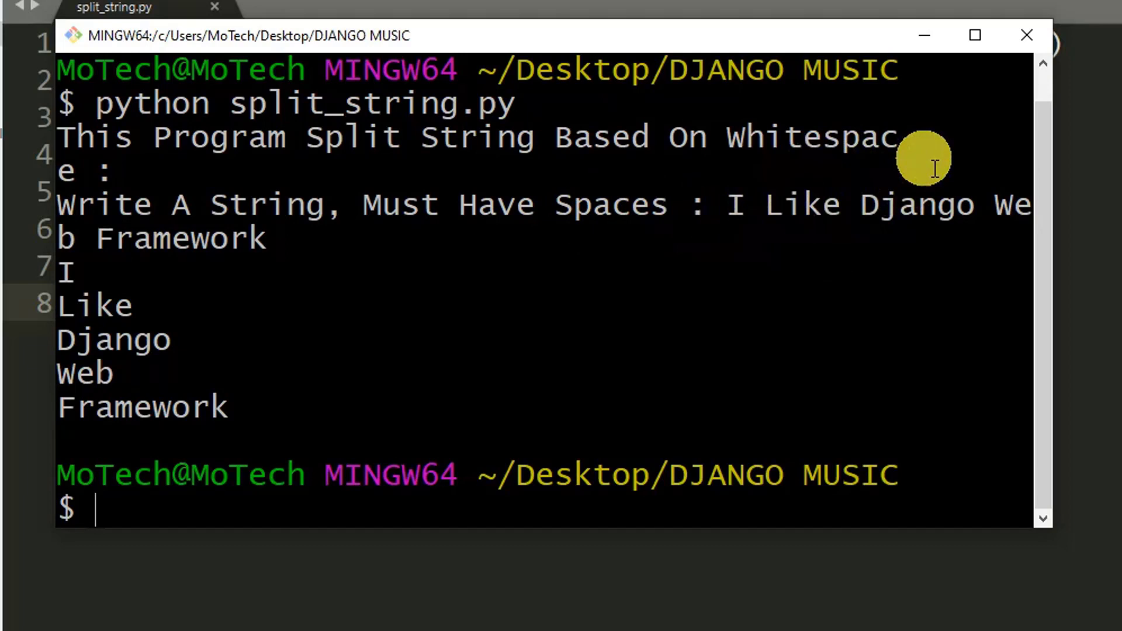
mouse_move(422, 305)
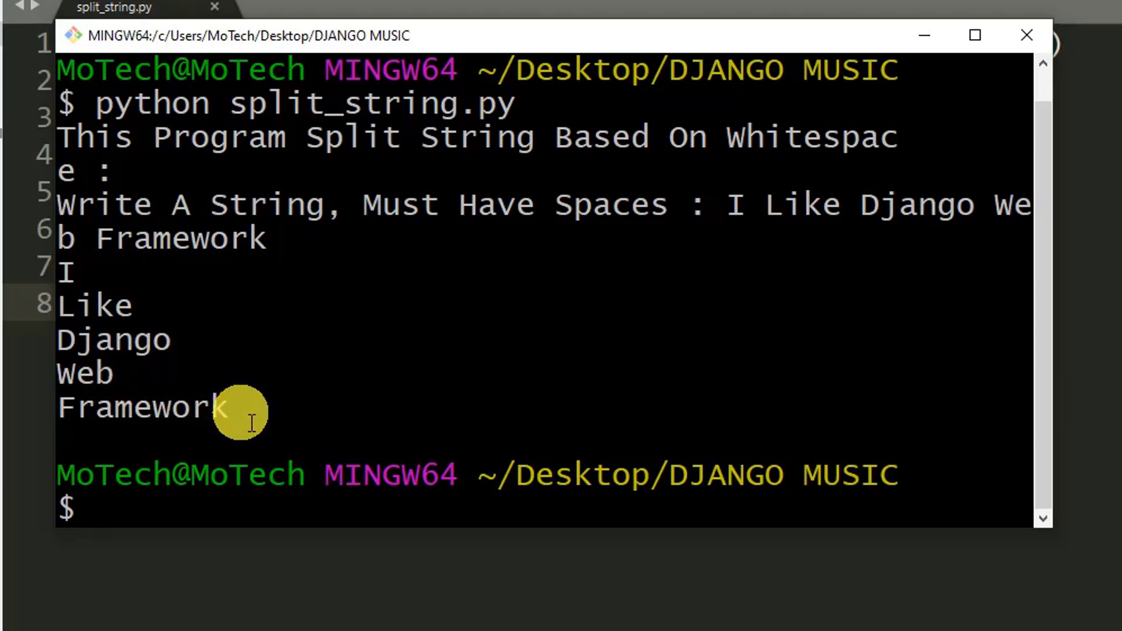
left_click_drag(222, 408, 94, 297)
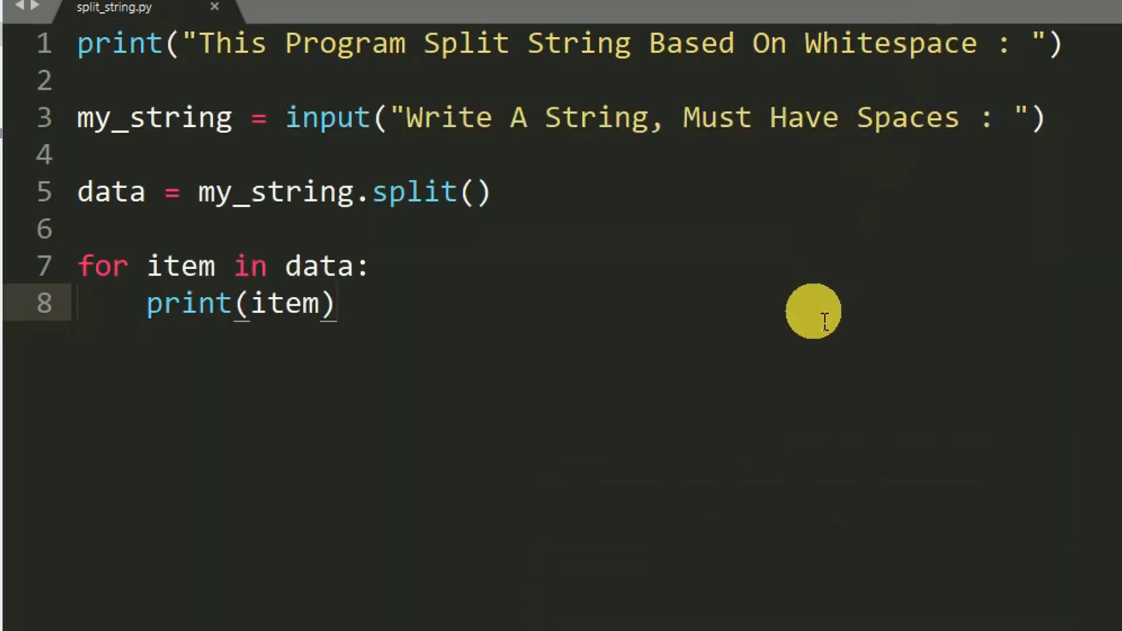
mouse_move(769, 394)
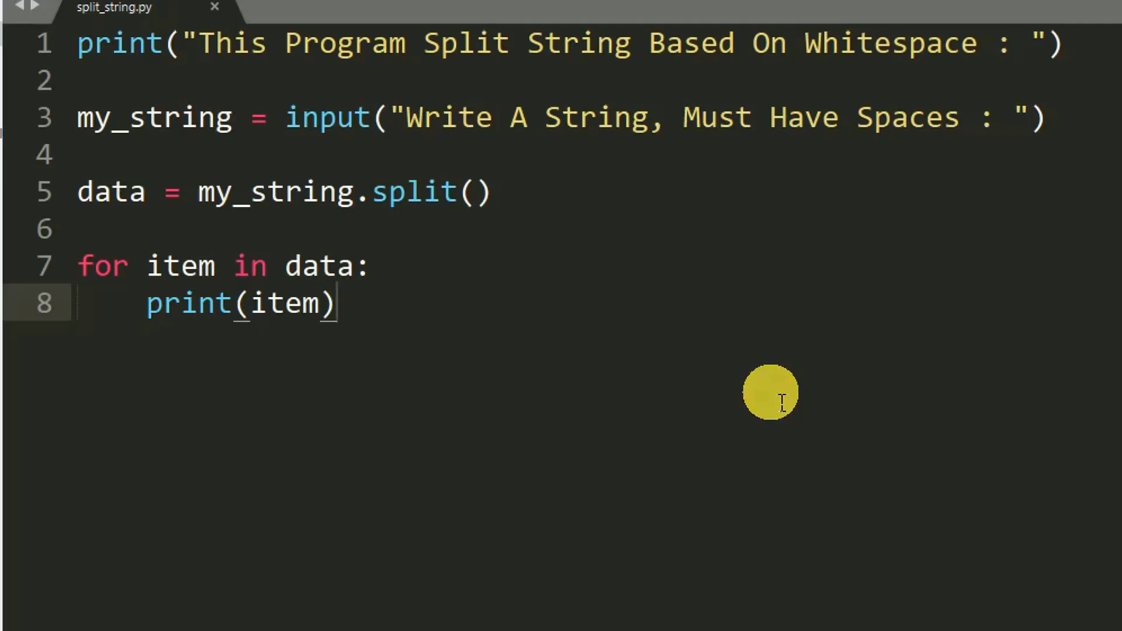
mouse_move(512, 172)
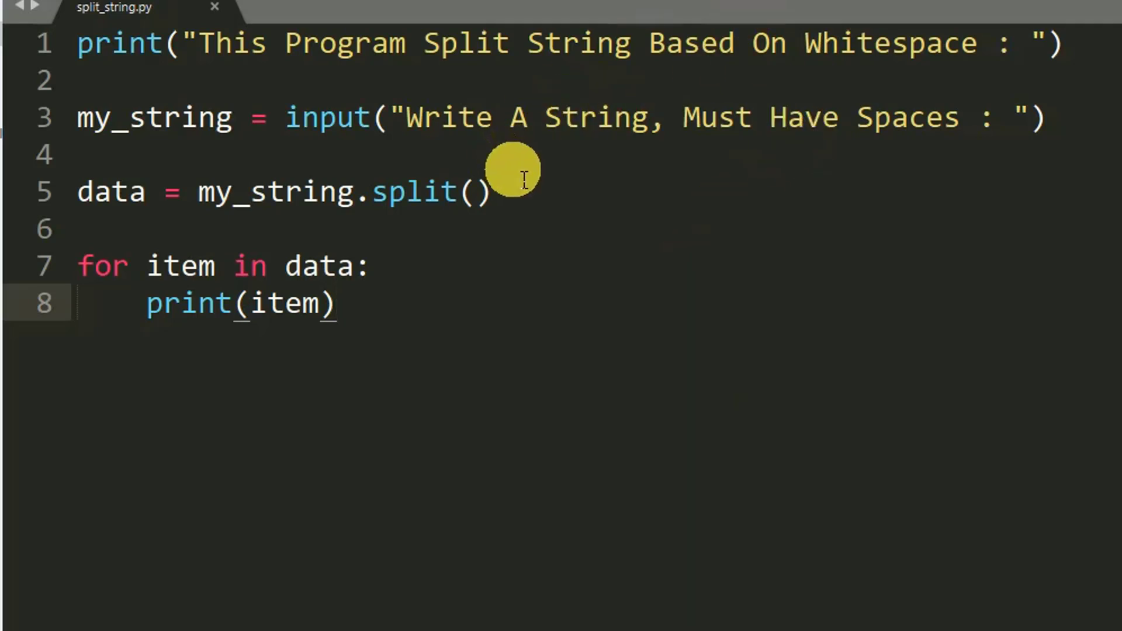
mouse_move(533, 208)
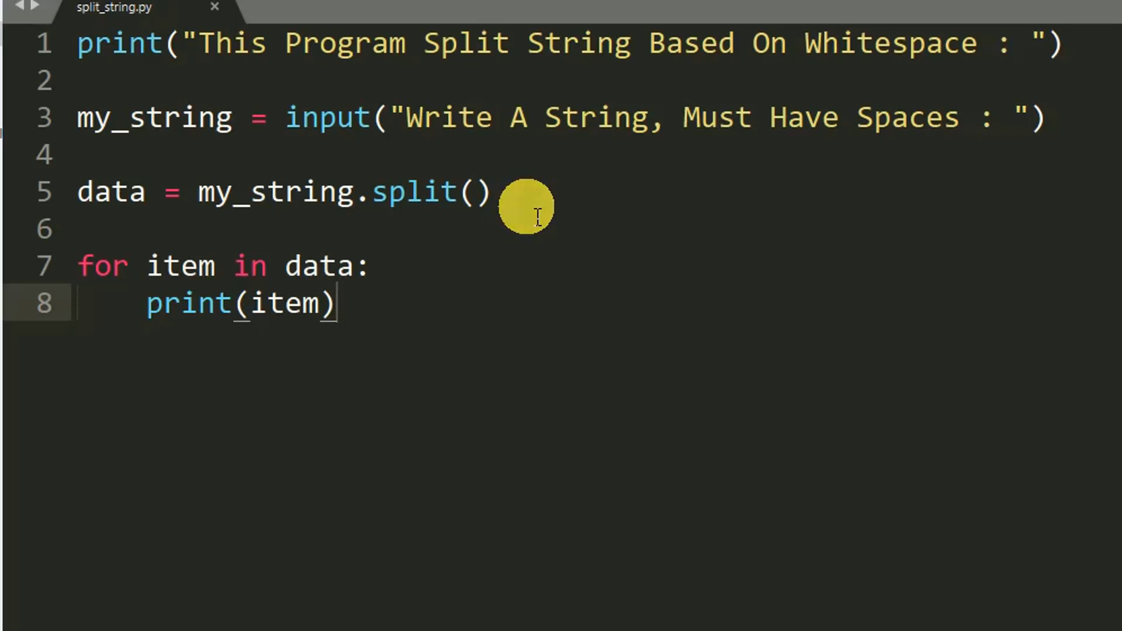
mouse_move(466, 179)
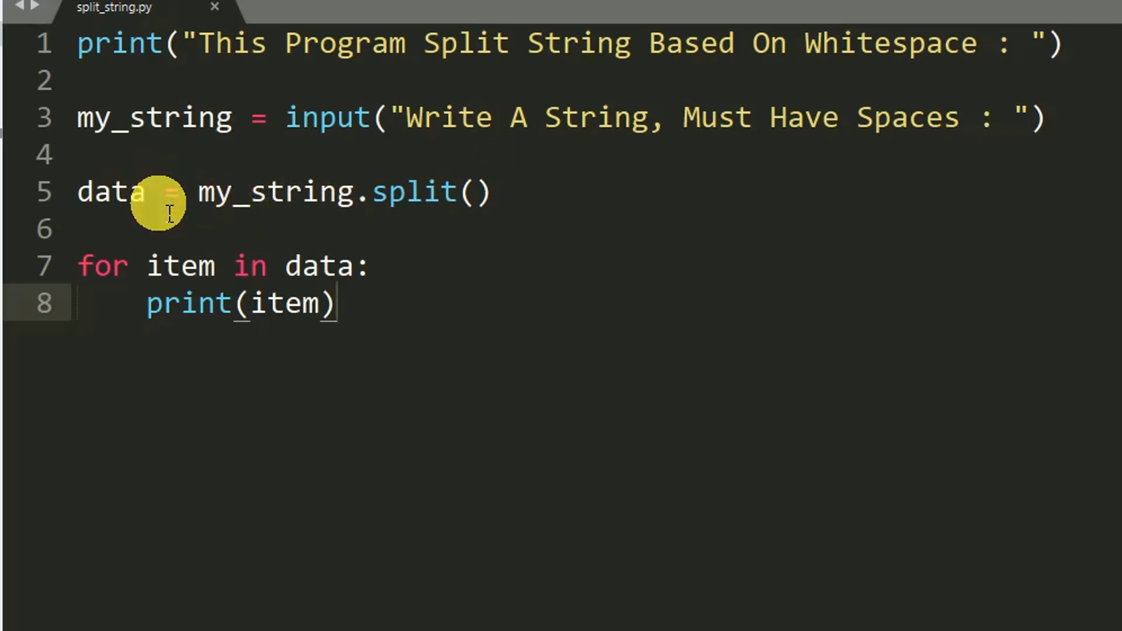
mouse_move(257, 215)
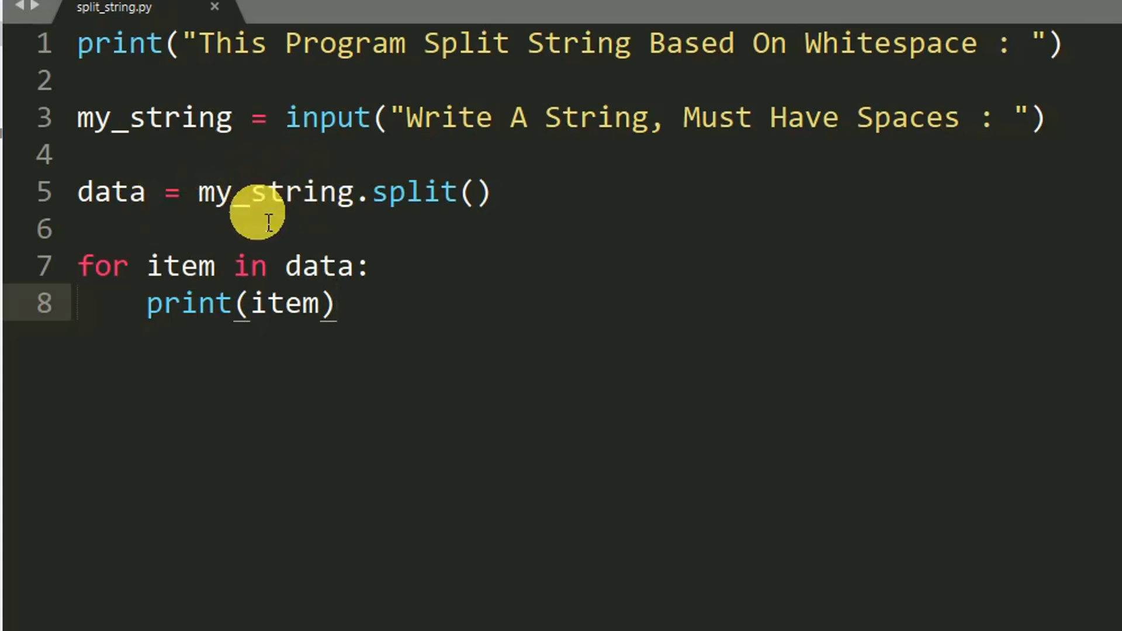
mouse_move(132, 226)
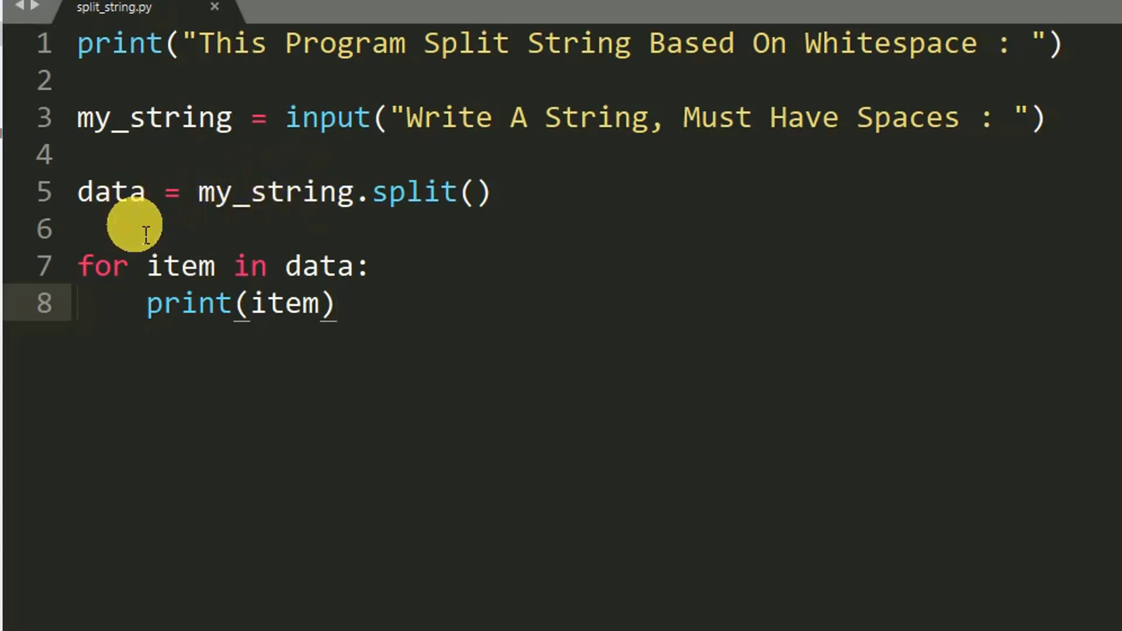
left_click(414, 192)
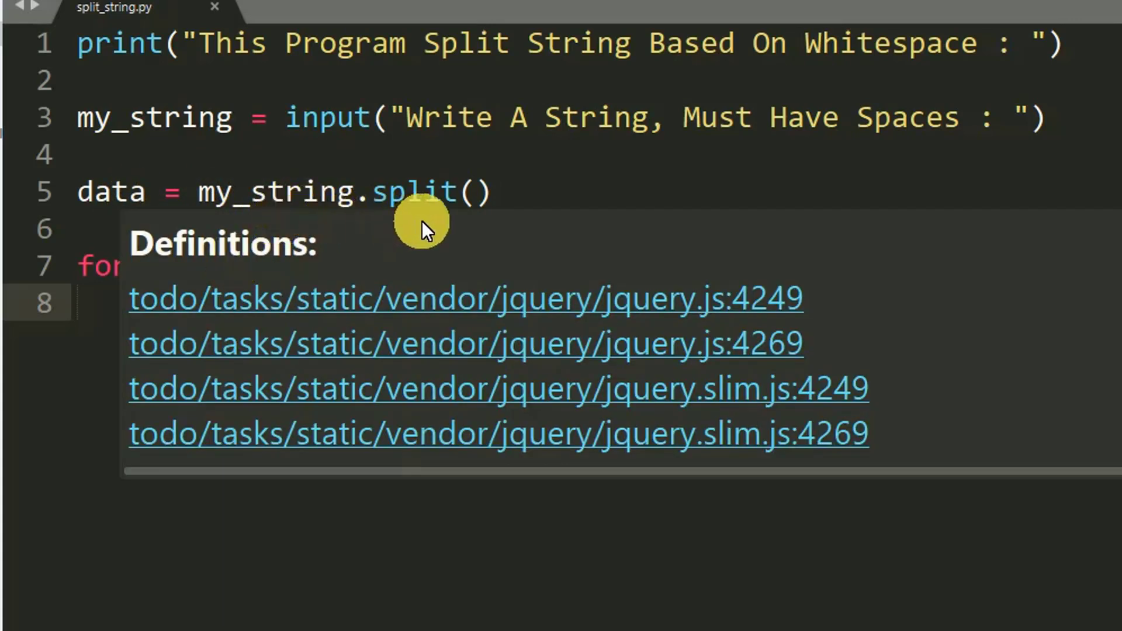